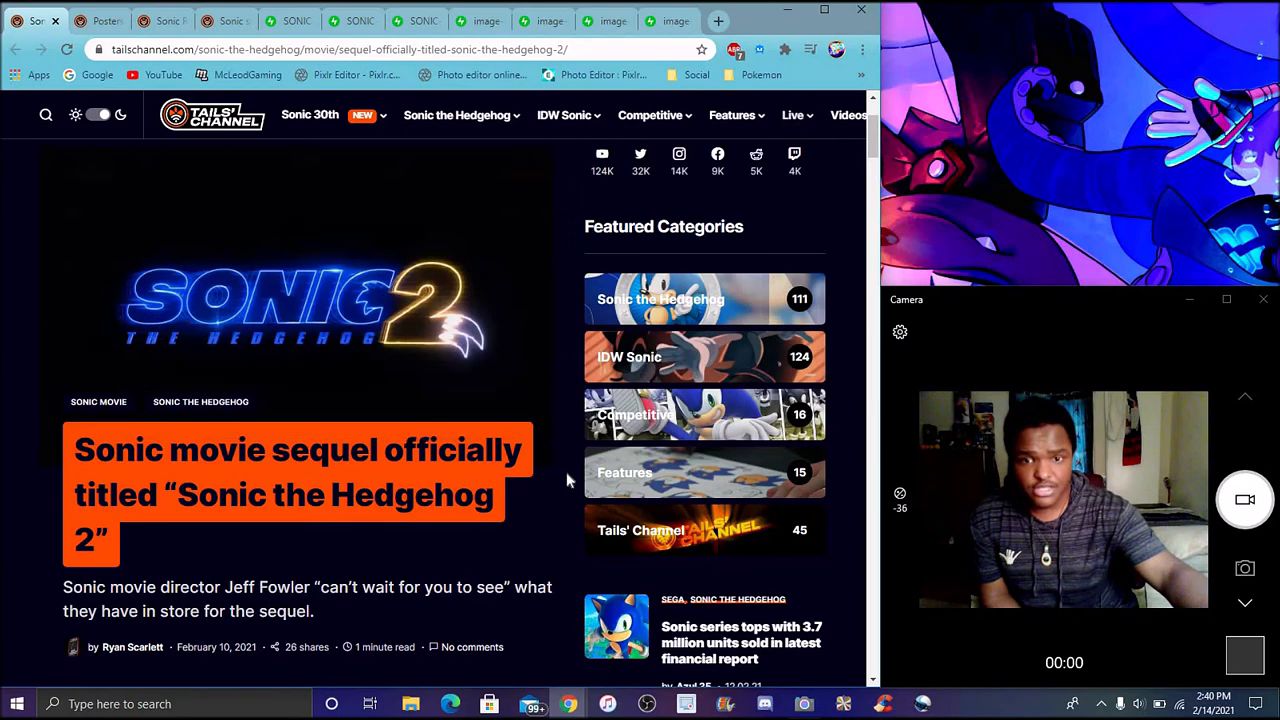
- Scroll the Sonic the Hedgehog 2 title article down to the embedded trailer
{"action": "scroll", "scroll_direction": "down", "scroll_amount": 3}
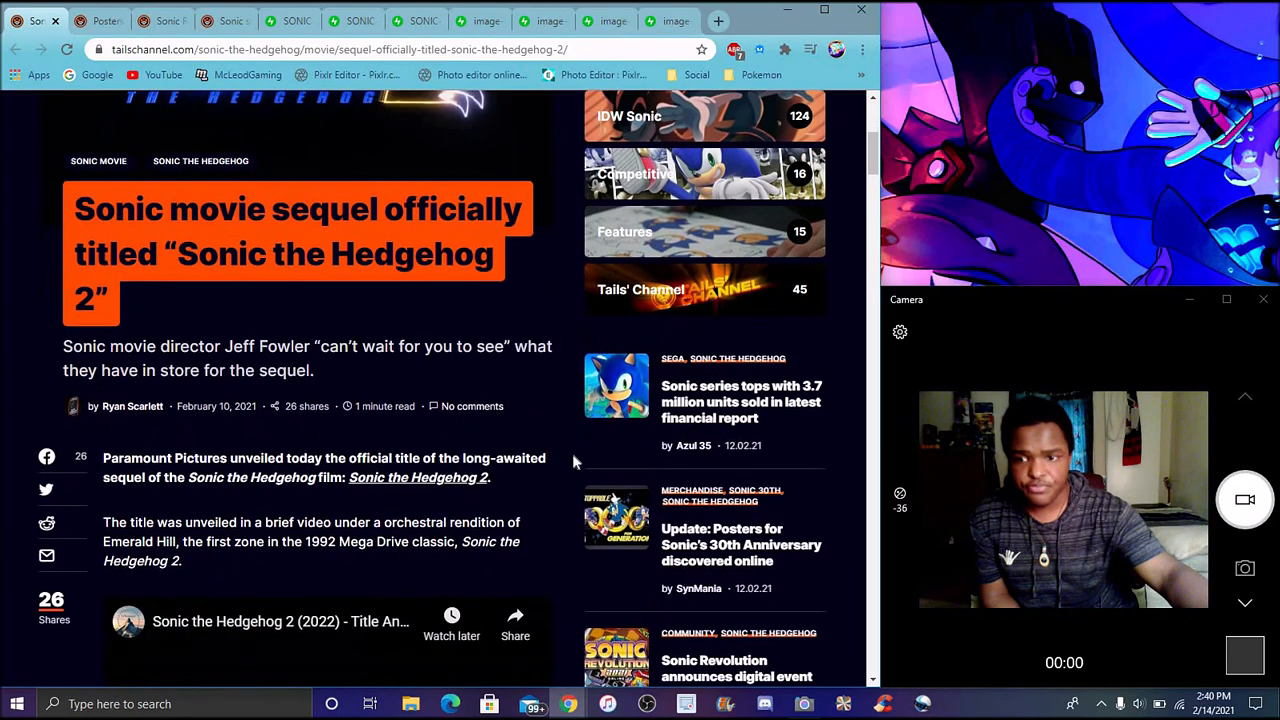
{"action": "scroll", "scroll_direction": "down", "scroll_amount": 3}
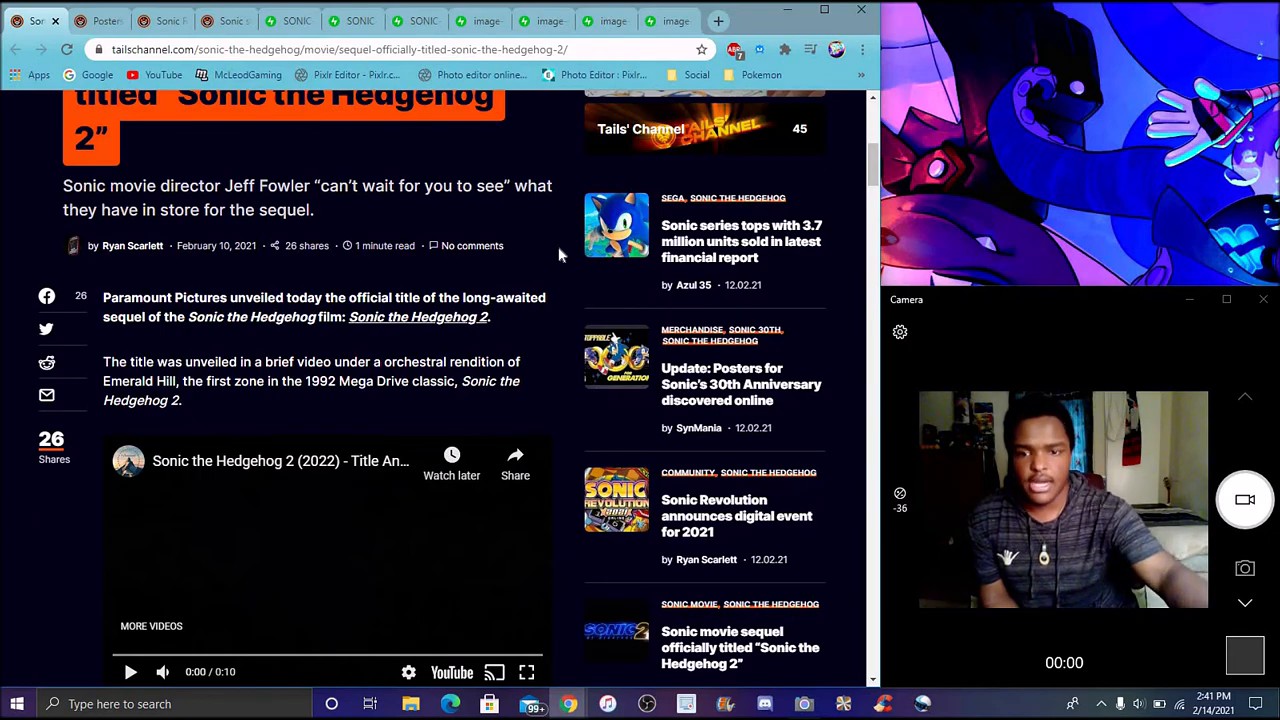
- Play, pause and replay the Sonic the Hedgehog 2 title trailer, then mute it
{"action": "scroll", "scroll_direction": "down", "scroll_amount": 3}
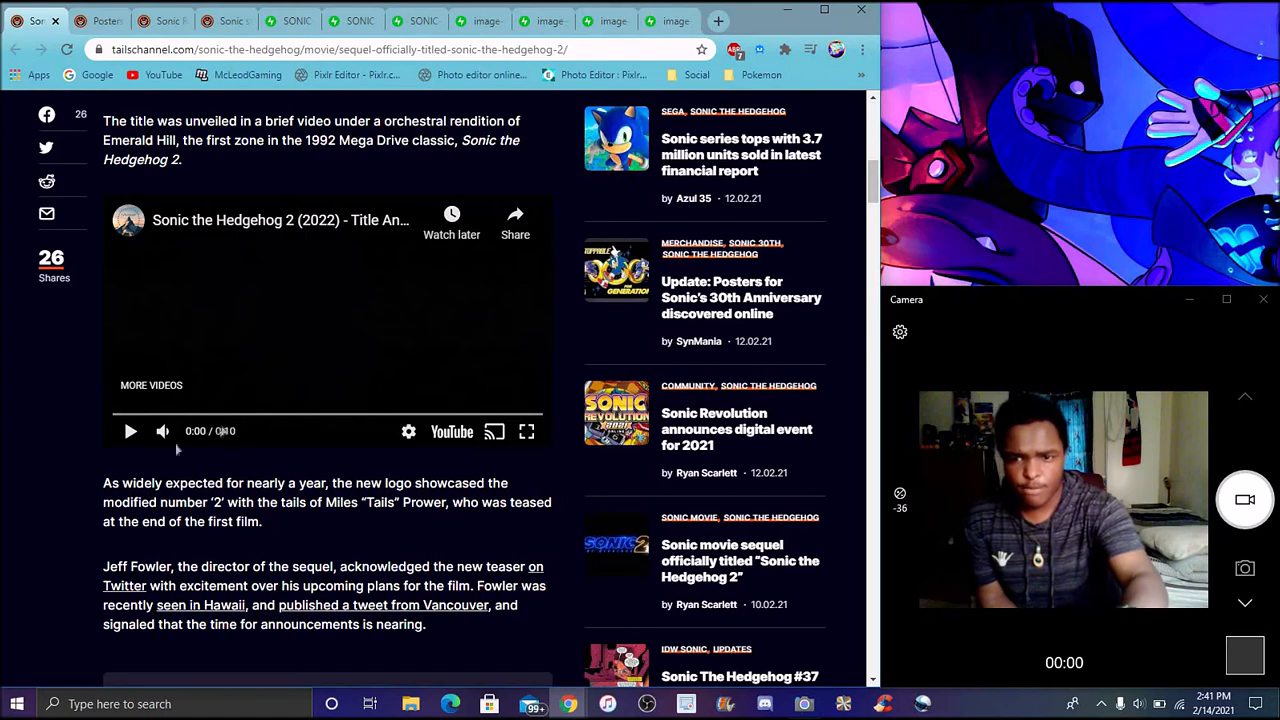
{"action": "left_click", "coordinate": [128, 432]}
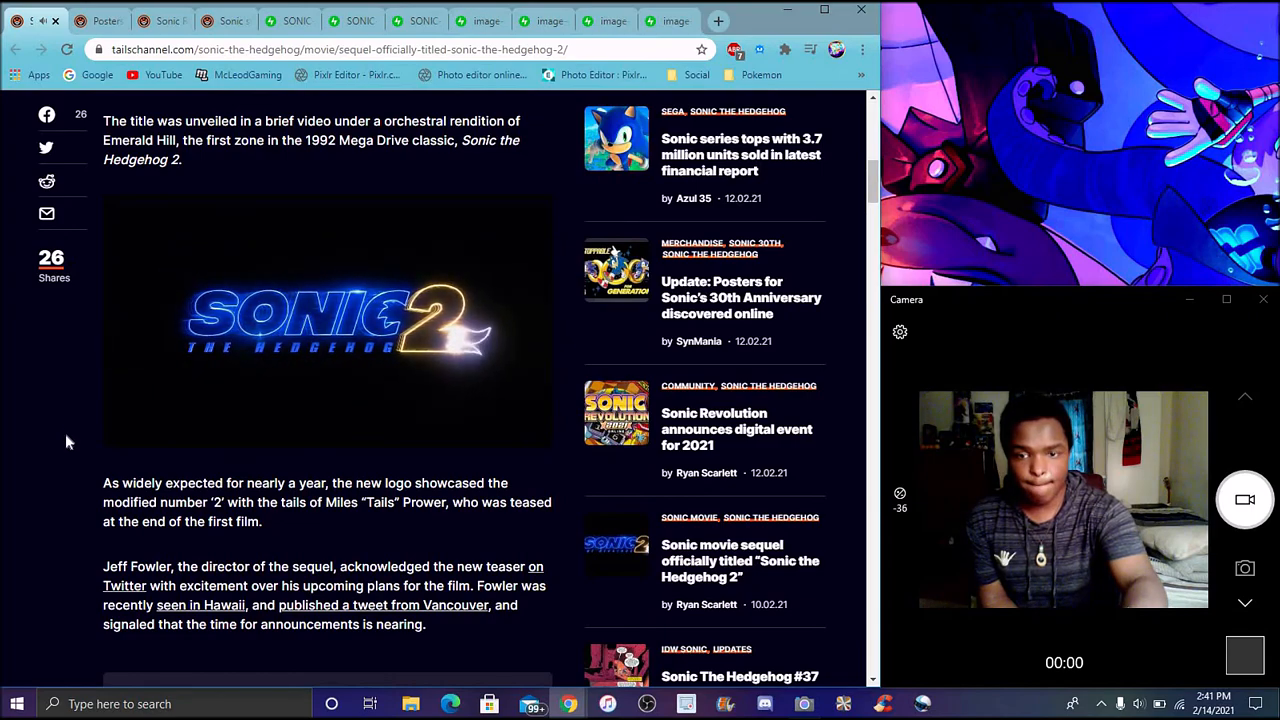
{"action": "left_click", "coordinate": [327, 320]}
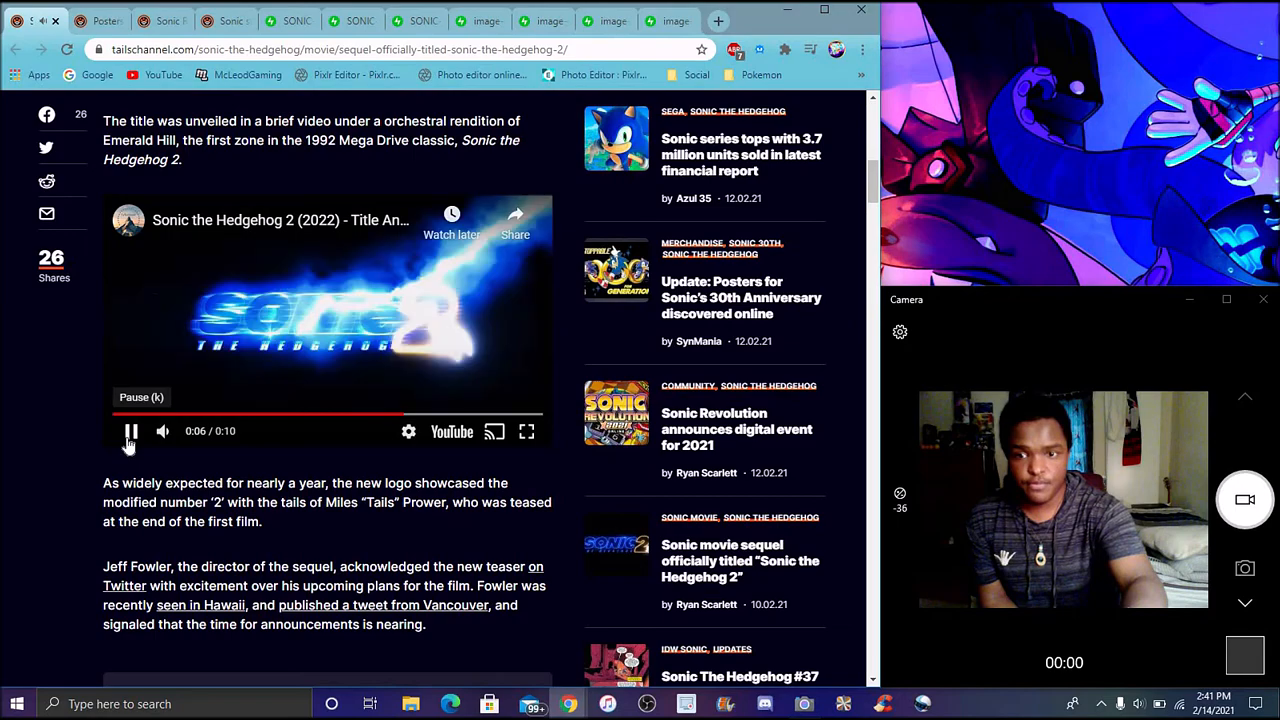
{"action": "left_click", "coordinate": [130, 431]}
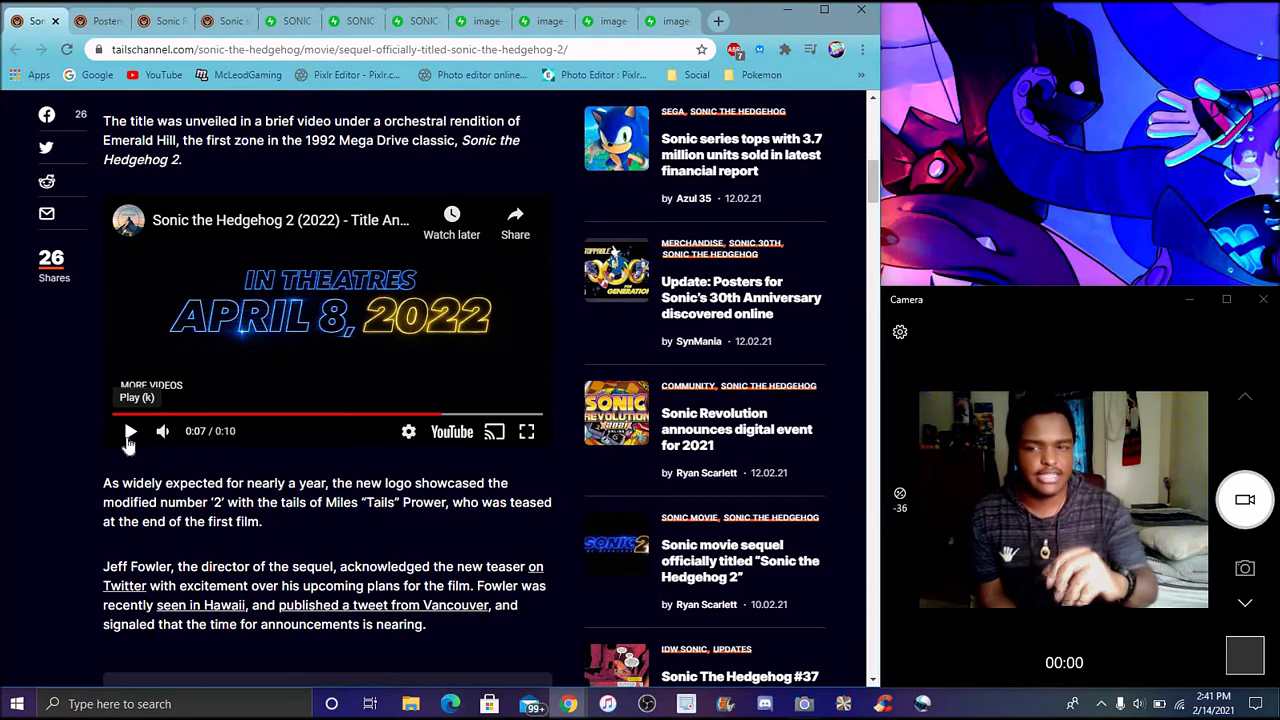
{"action": "left_click", "coordinate": [129, 431]}
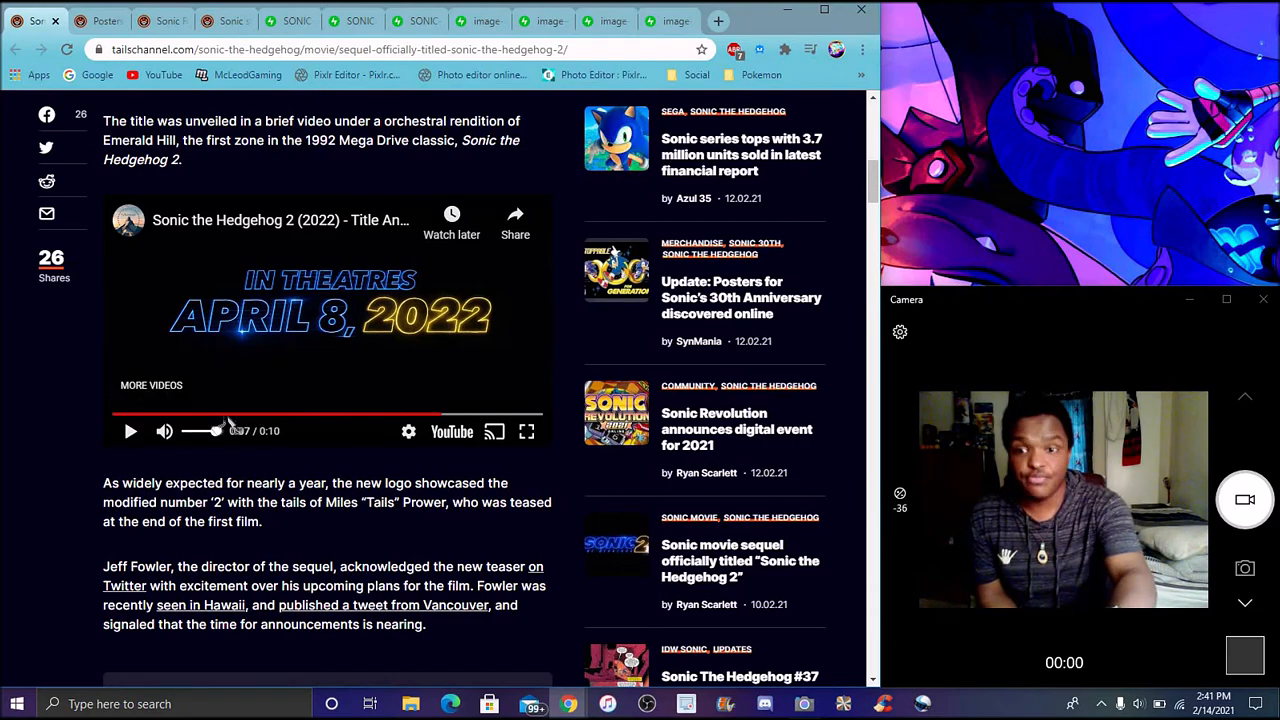
{"action": "left_click", "coordinate": [164, 431]}
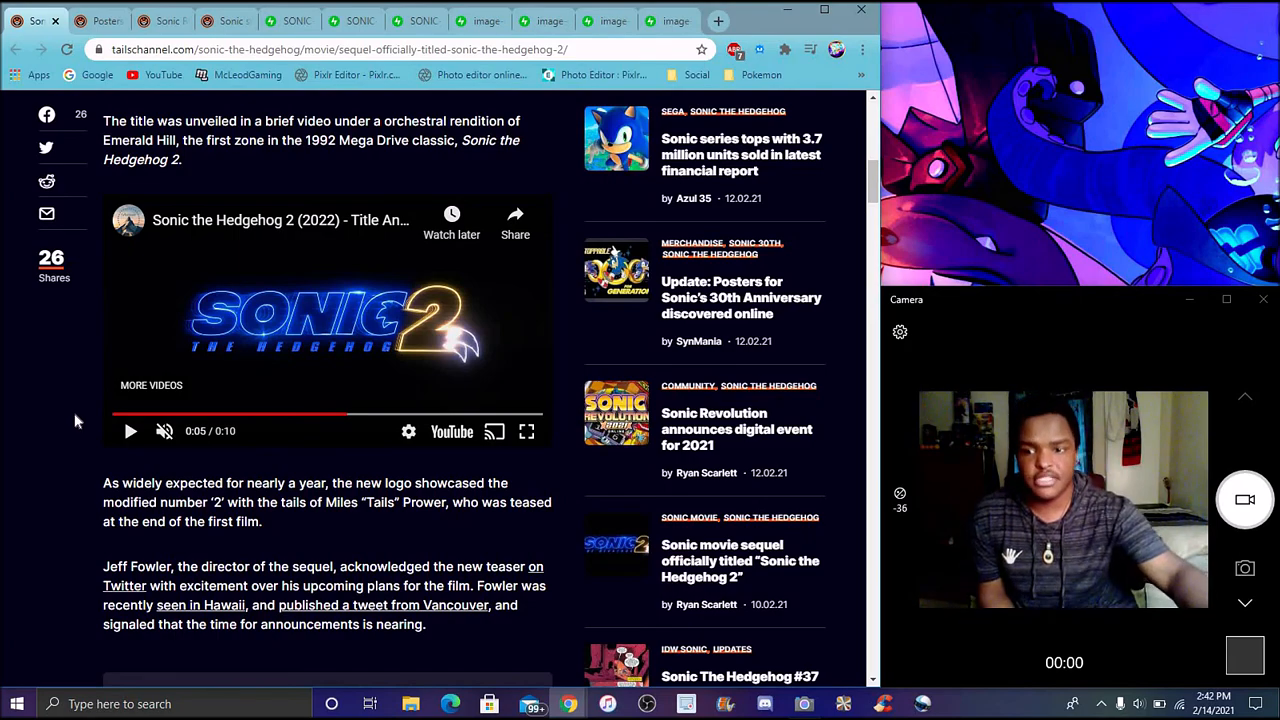
- Scroll past the paused trailer to Jeff Fowler's quoted tweet about the sequel
{"action": "scroll", "scroll_direction": "down", "scroll_amount": 3}
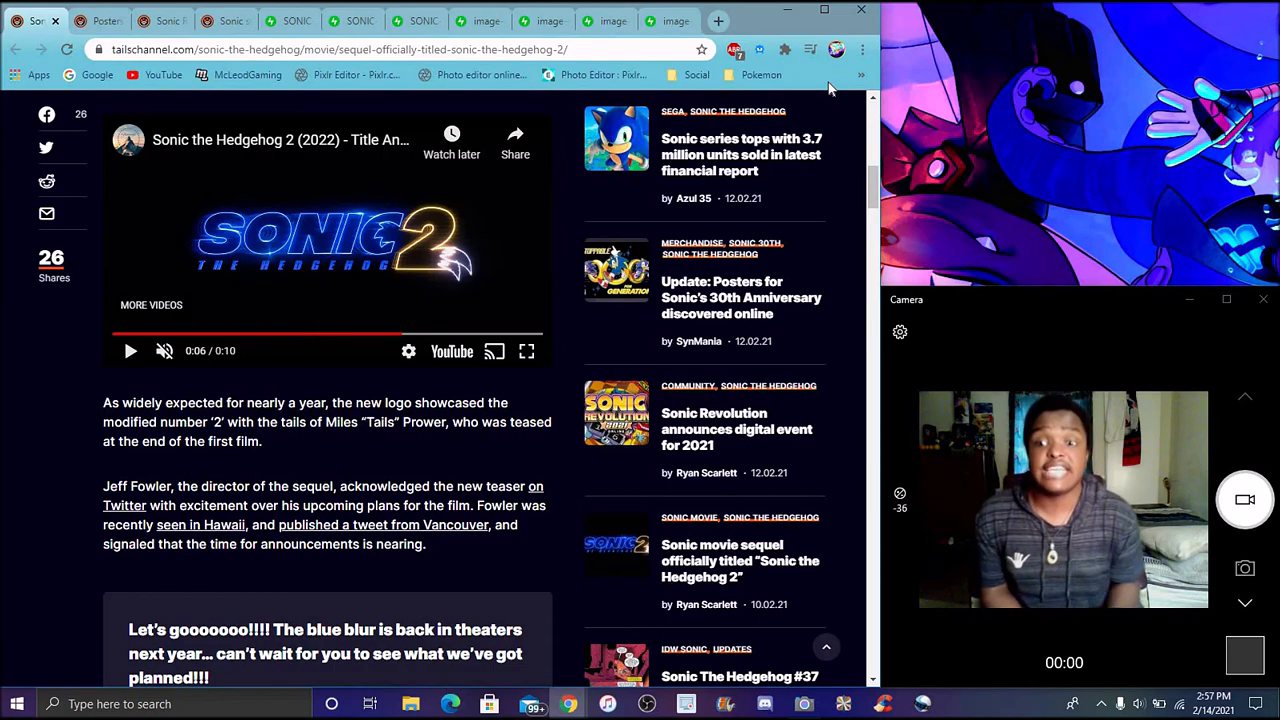
{"action": "mouse_move", "coordinate": [532, 400]}
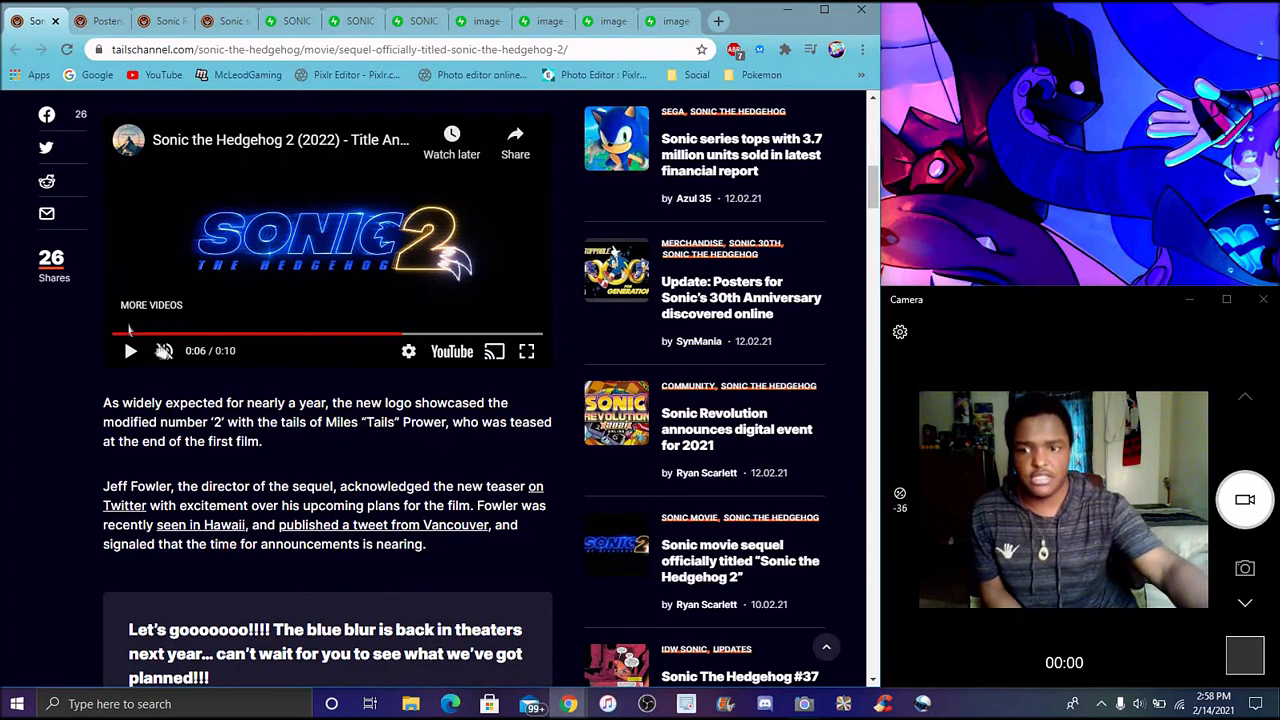
{"action": "scroll", "scroll_direction": "down", "scroll_amount": 3}
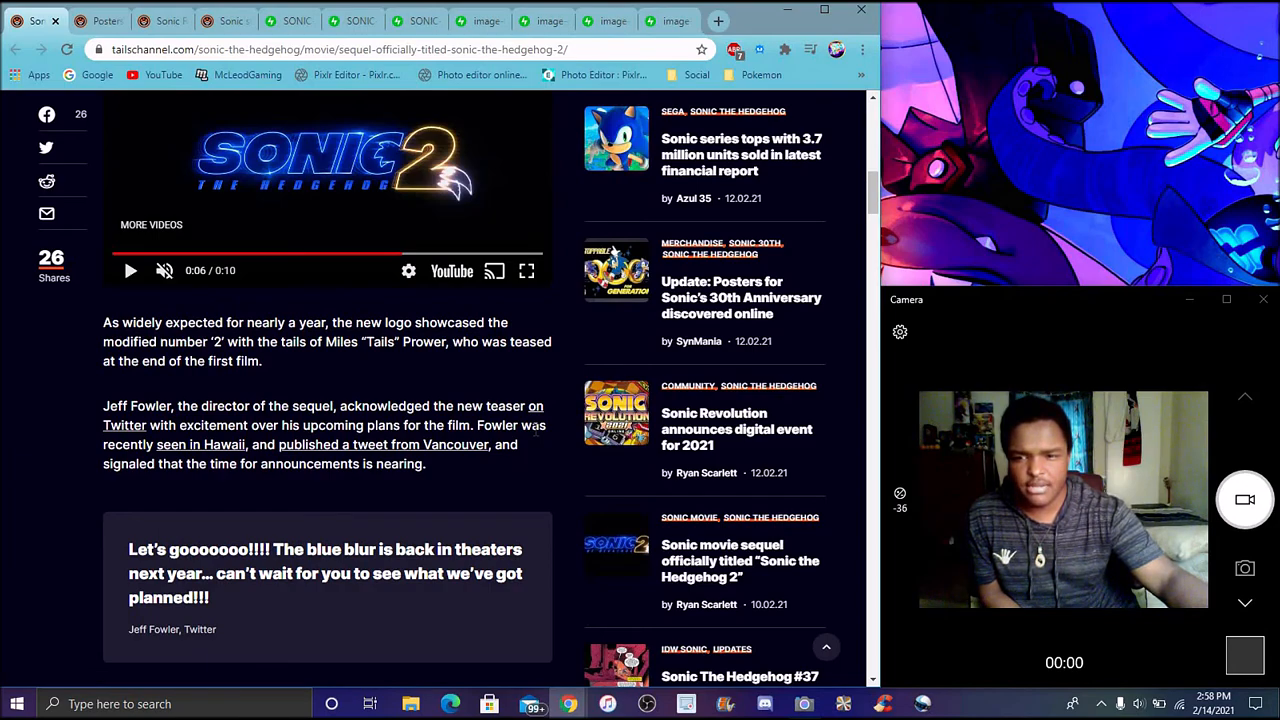
- Scroll down to the April 8, 2022 release details, then back up toward the headline
{"action": "scroll", "scroll_direction": "down", "scroll_amount": 3}
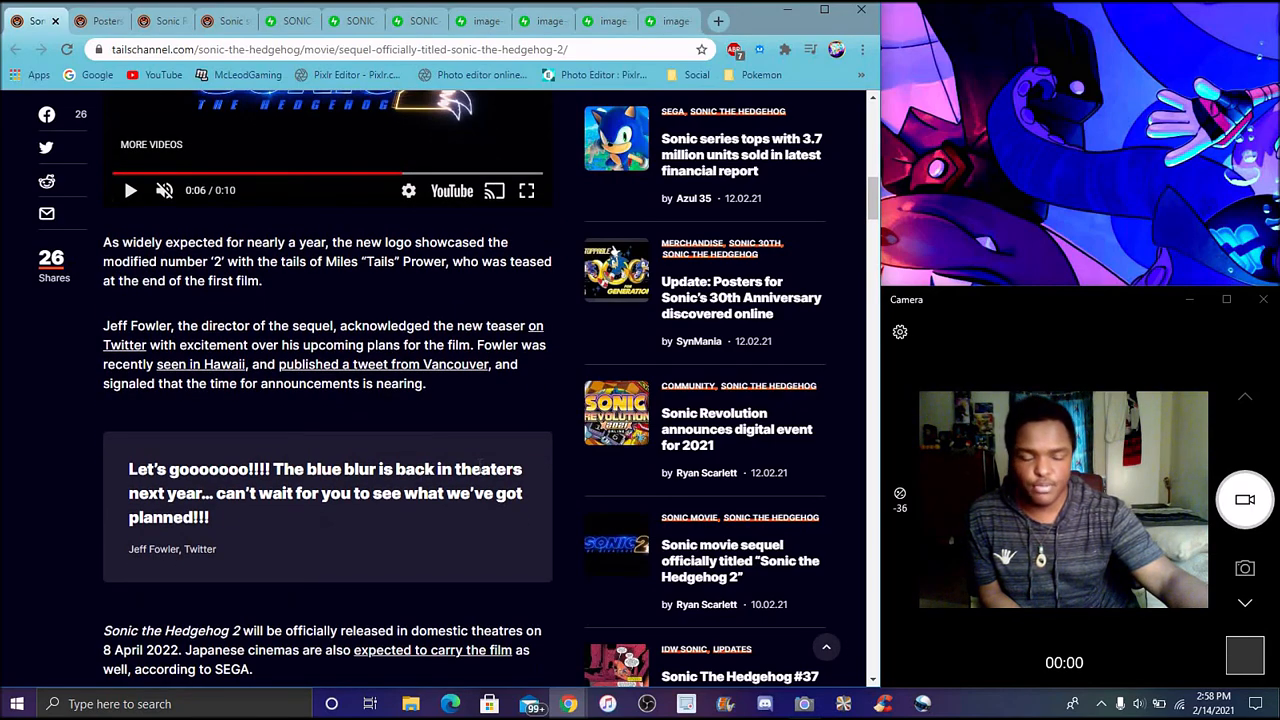
{"action": "mouse_move", "coordinate": [508, 436]}
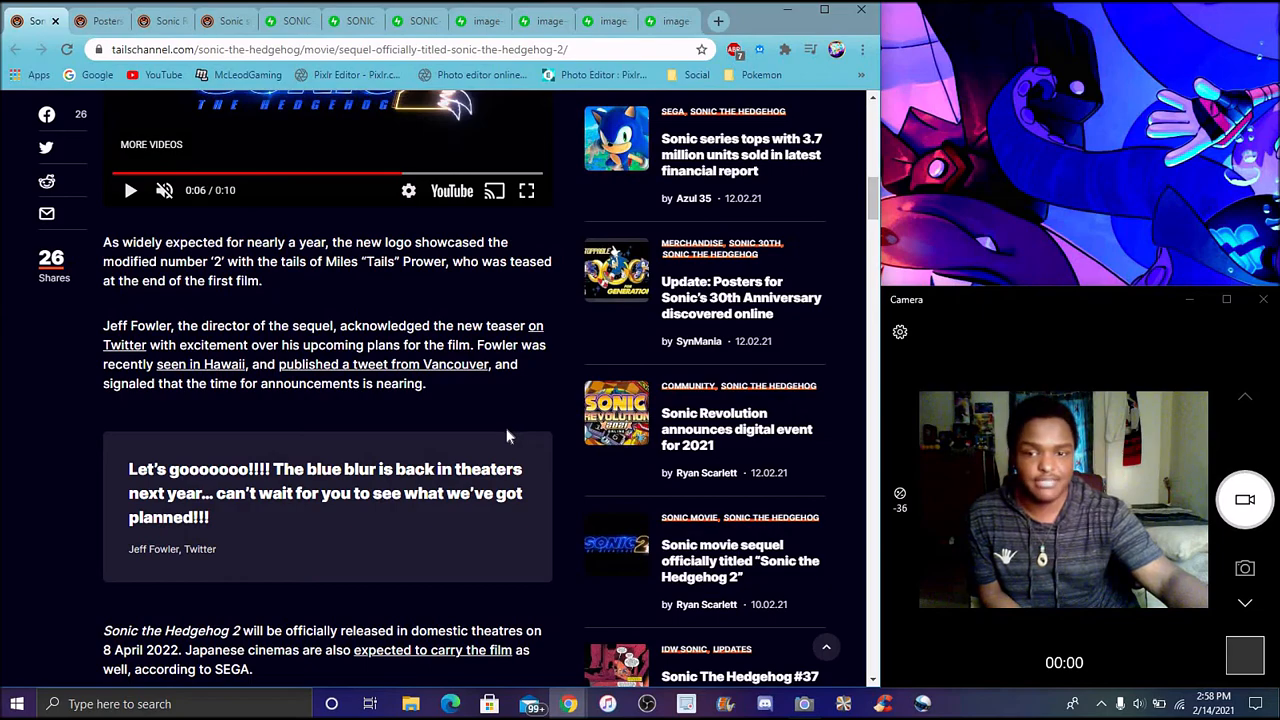
{"action": "mouse_move", "coordinate": [515, 428]}
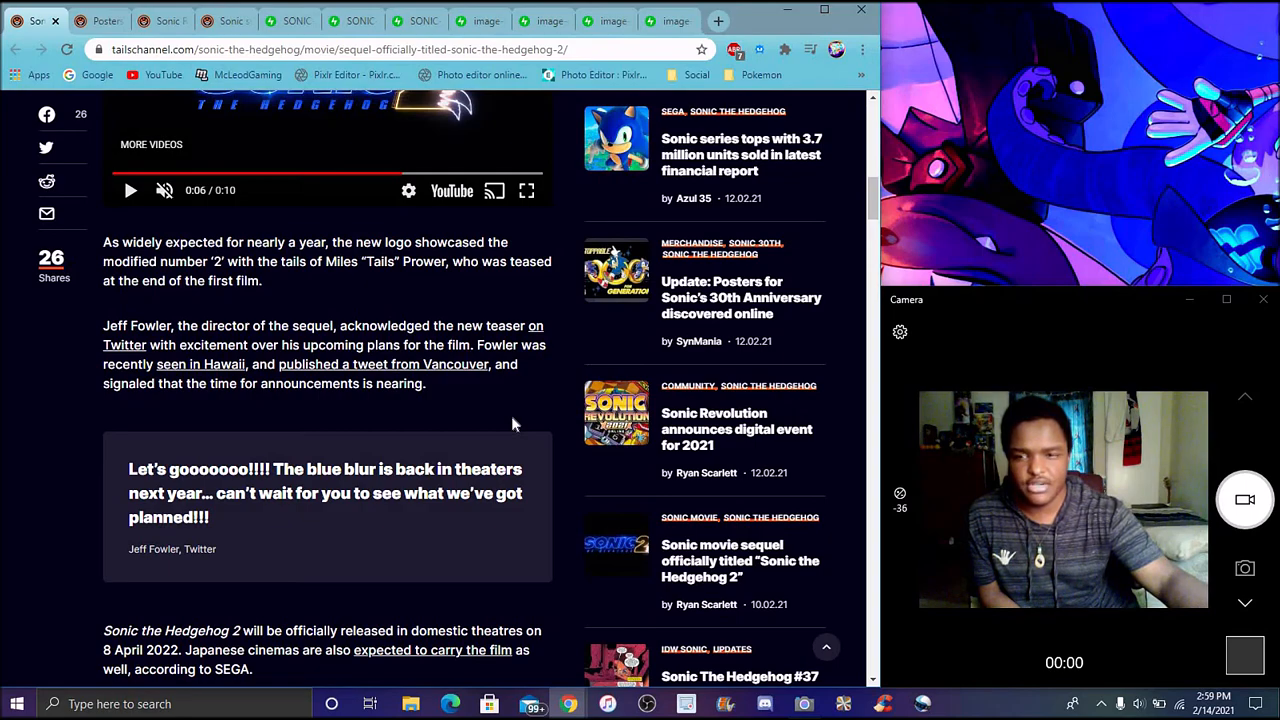
{"action": "scroll", "scroll_direction": "down", "scroll_amount": 3}
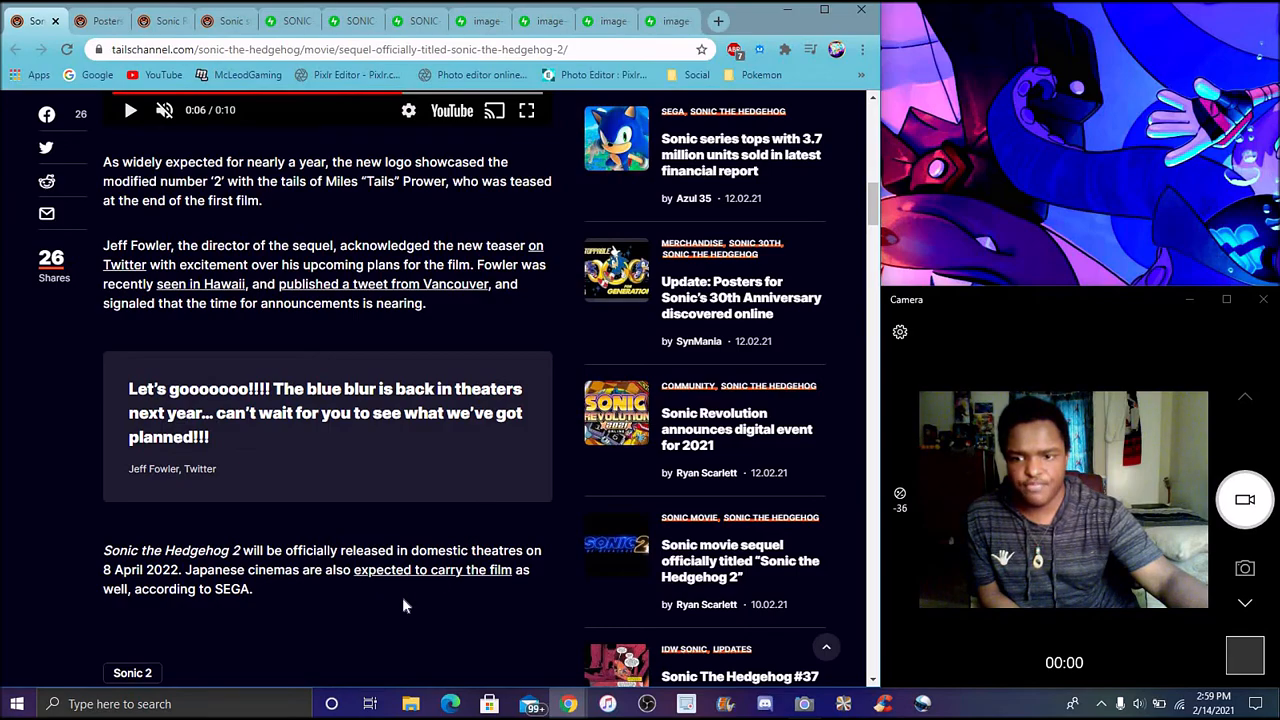
{"action": "scroll", "scroll_direction": "down", "scroll_amount": 3}
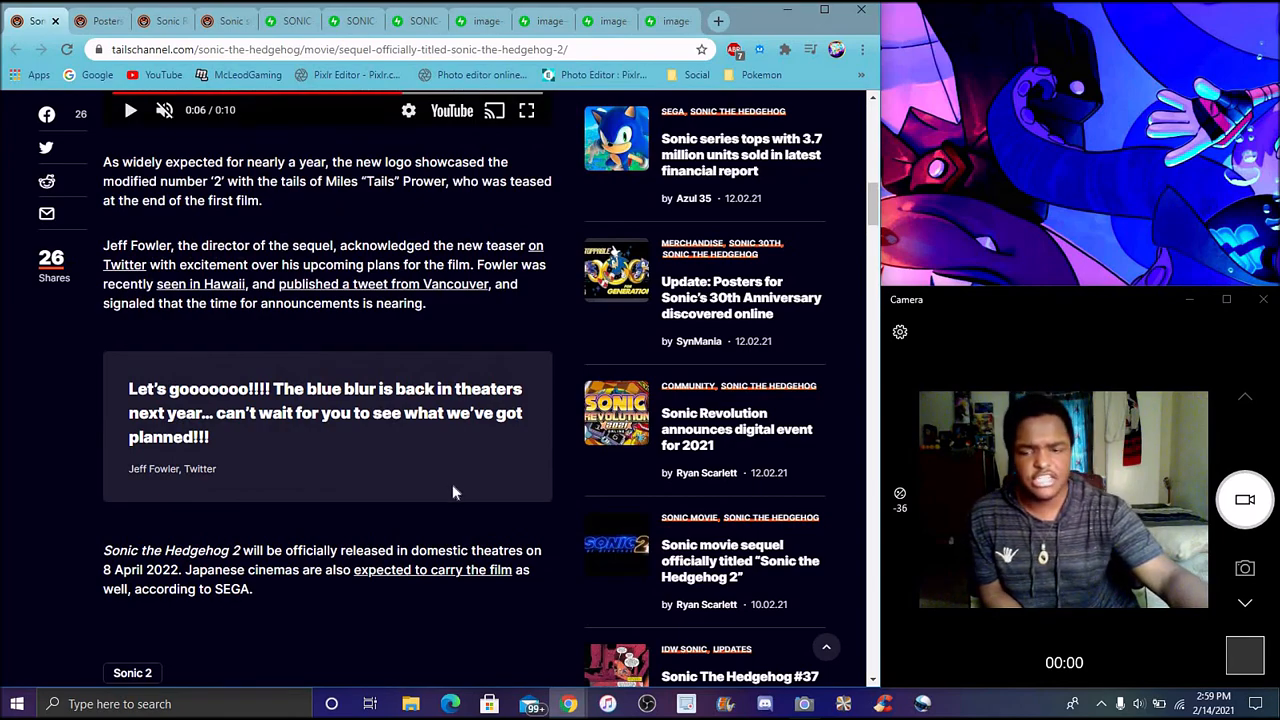
{"action": "mouse_move", "coordinate": [463, 507]}
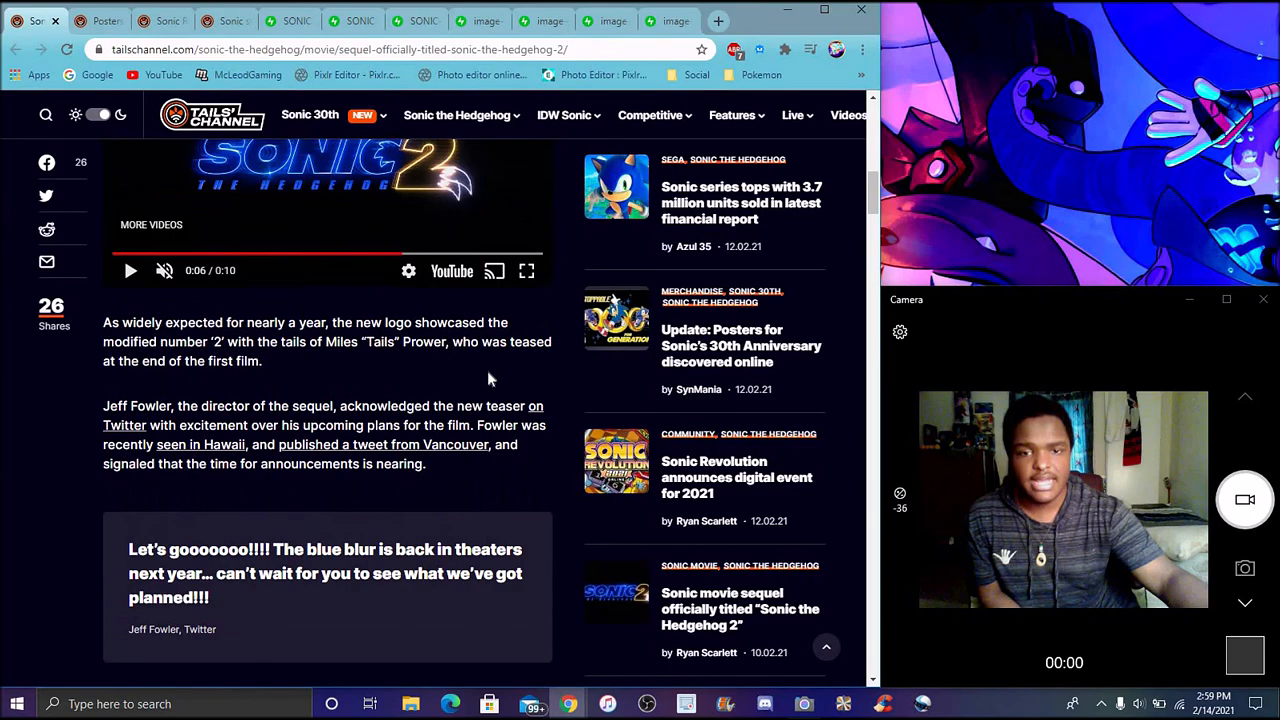
{"action": "scroll", "scroll_direction": "up", "scroll_amount": 3}
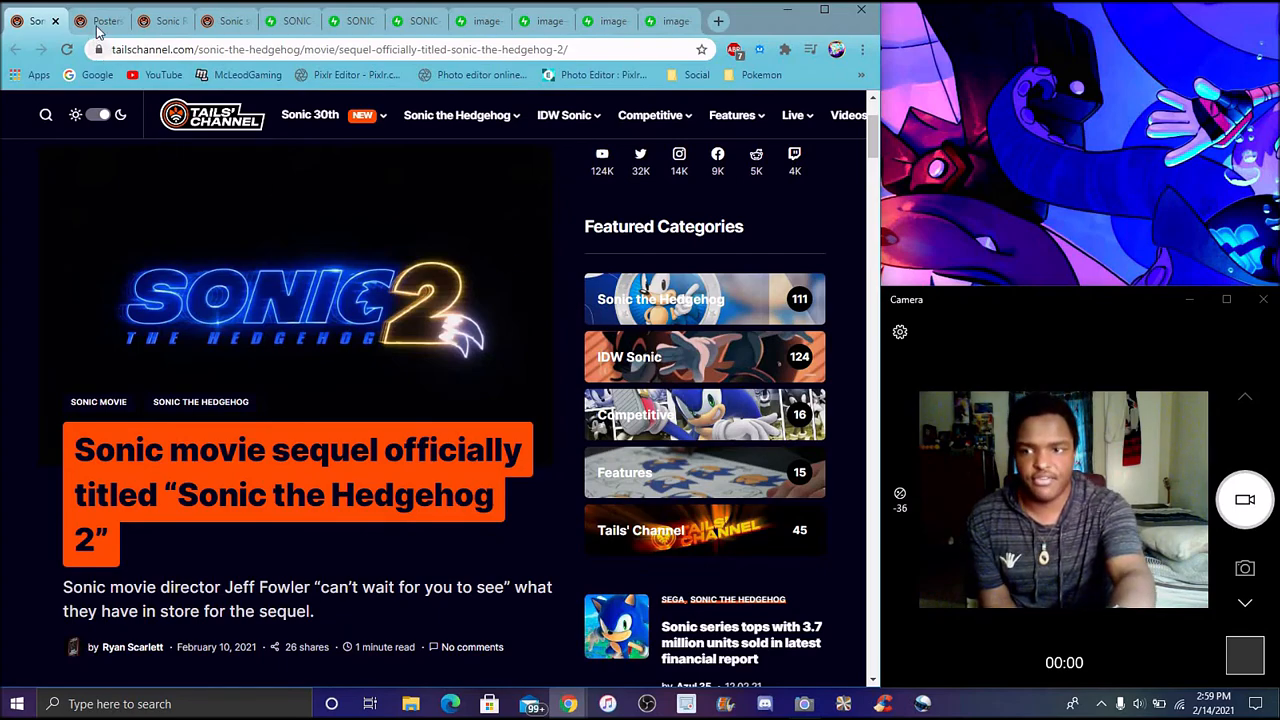
- Switch to the 'Posters' tab and scroll to the paragraphs about the eBay listings
{"action": "left_click", "coordinate": [95, 20]}
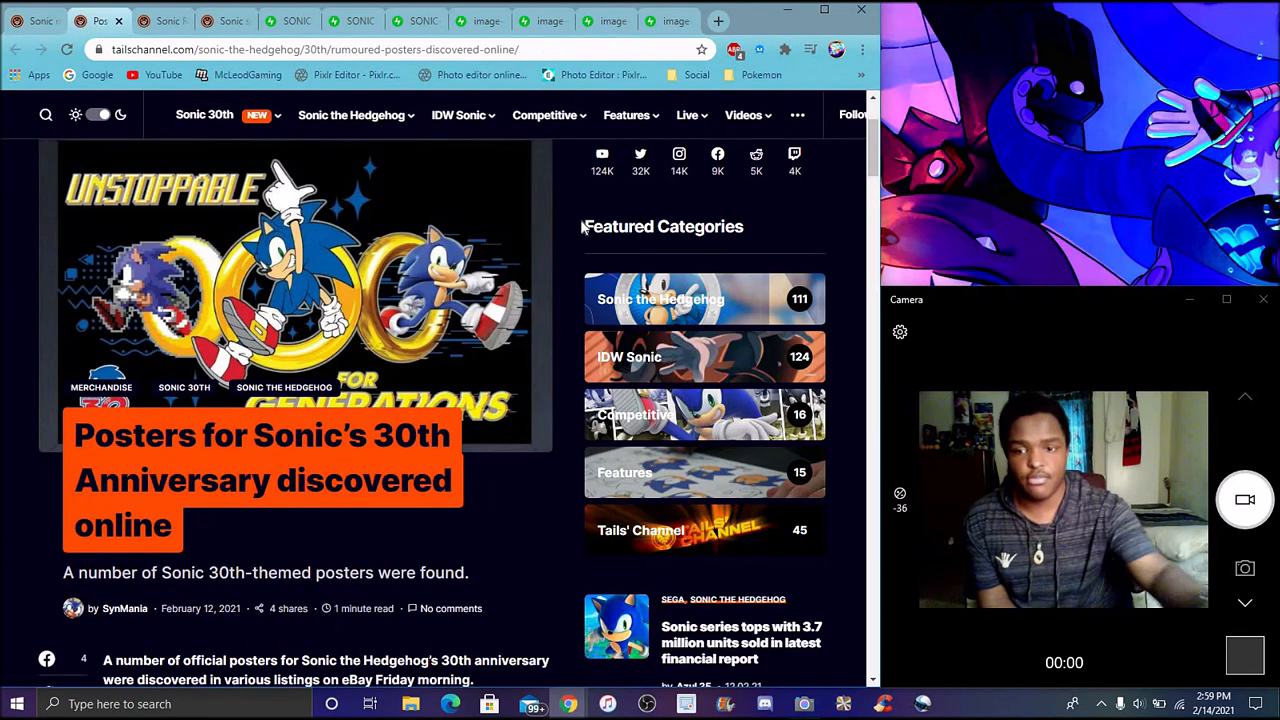
{"action": "mouse_move", "coordinate": [566, 238]}
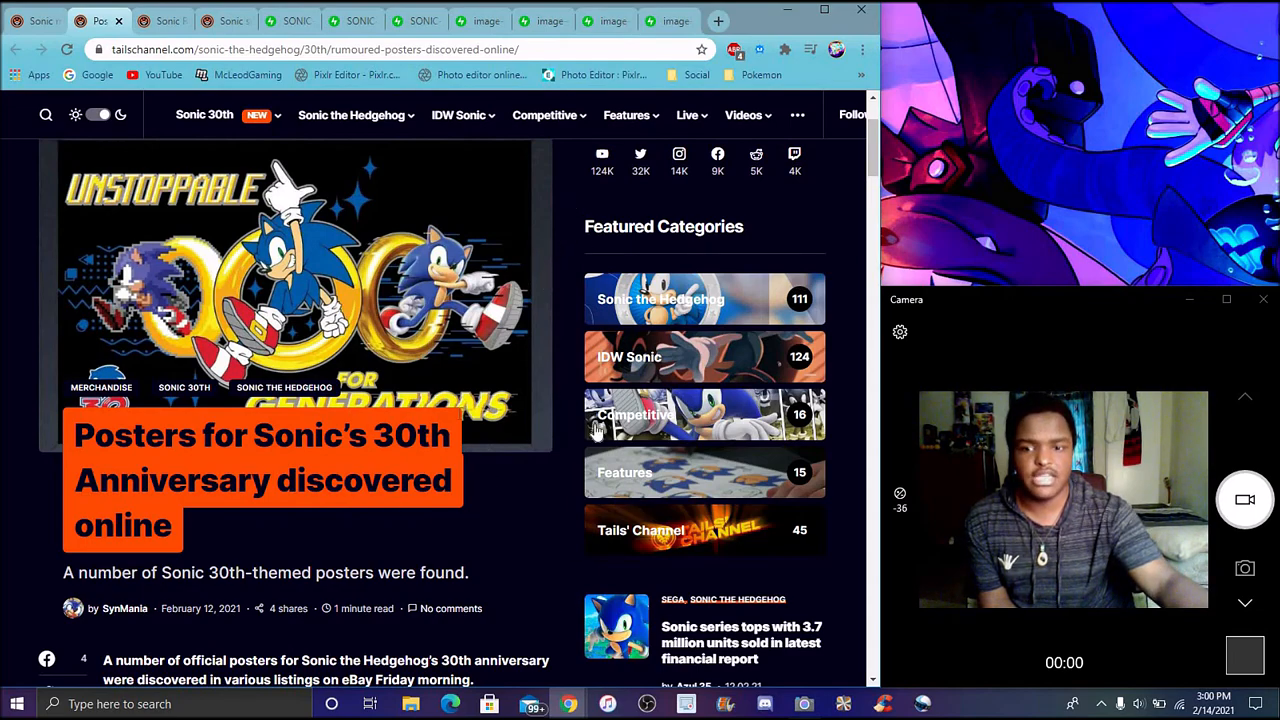
{"action": "mouse_move", "coordinate": [595, 335]}
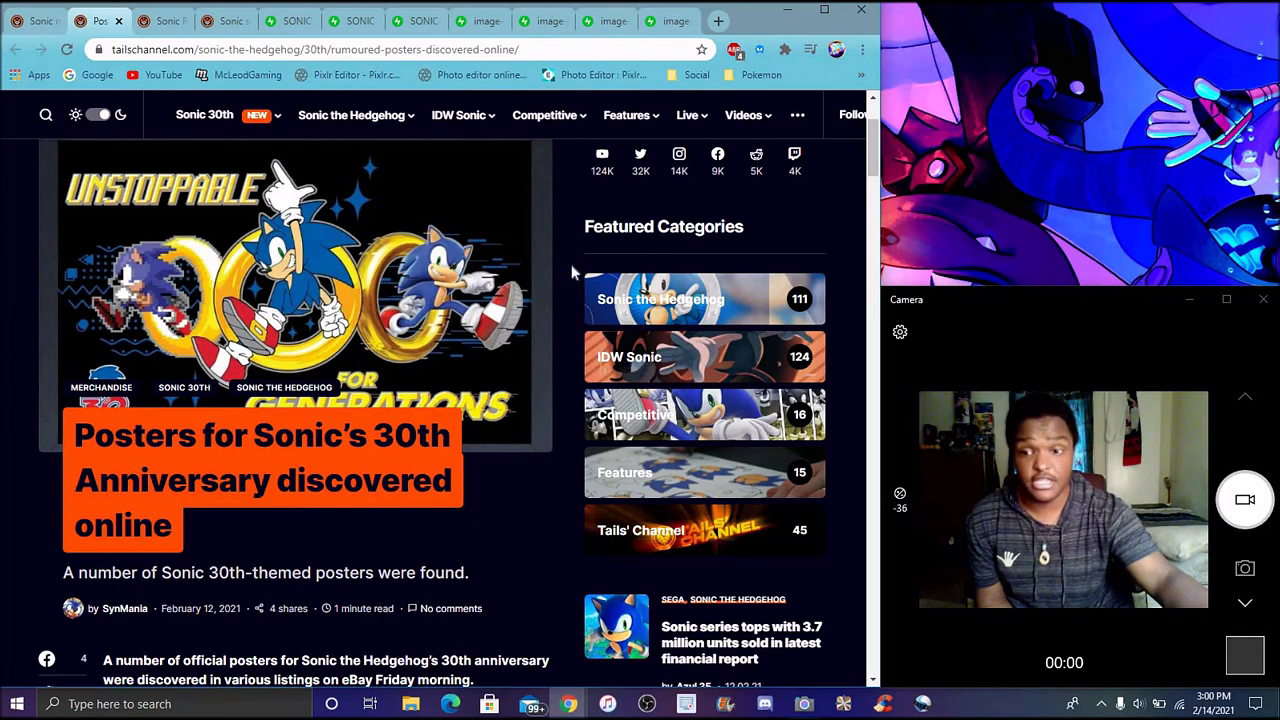
{"action": "scroll", "scroll_direction": "down", "scroll_amount": 3}
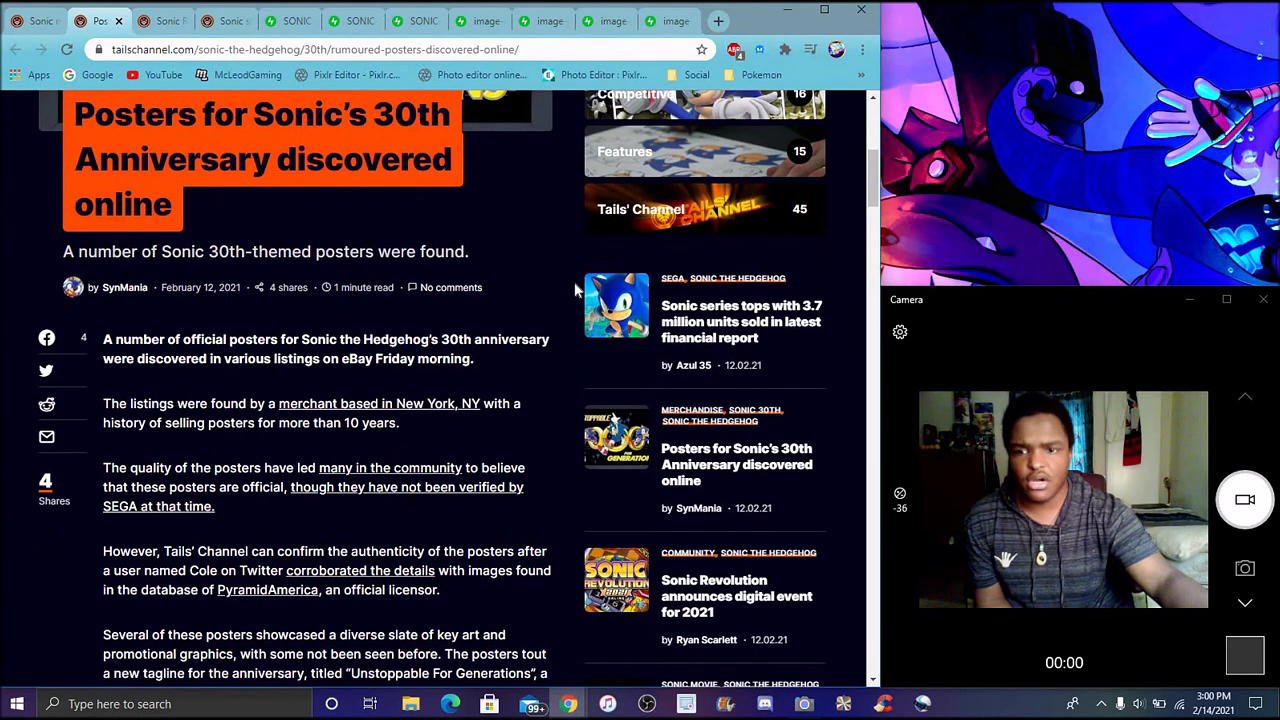
{"action": "scroll", "scroll_direction": "down", "scroll_amount": 3}
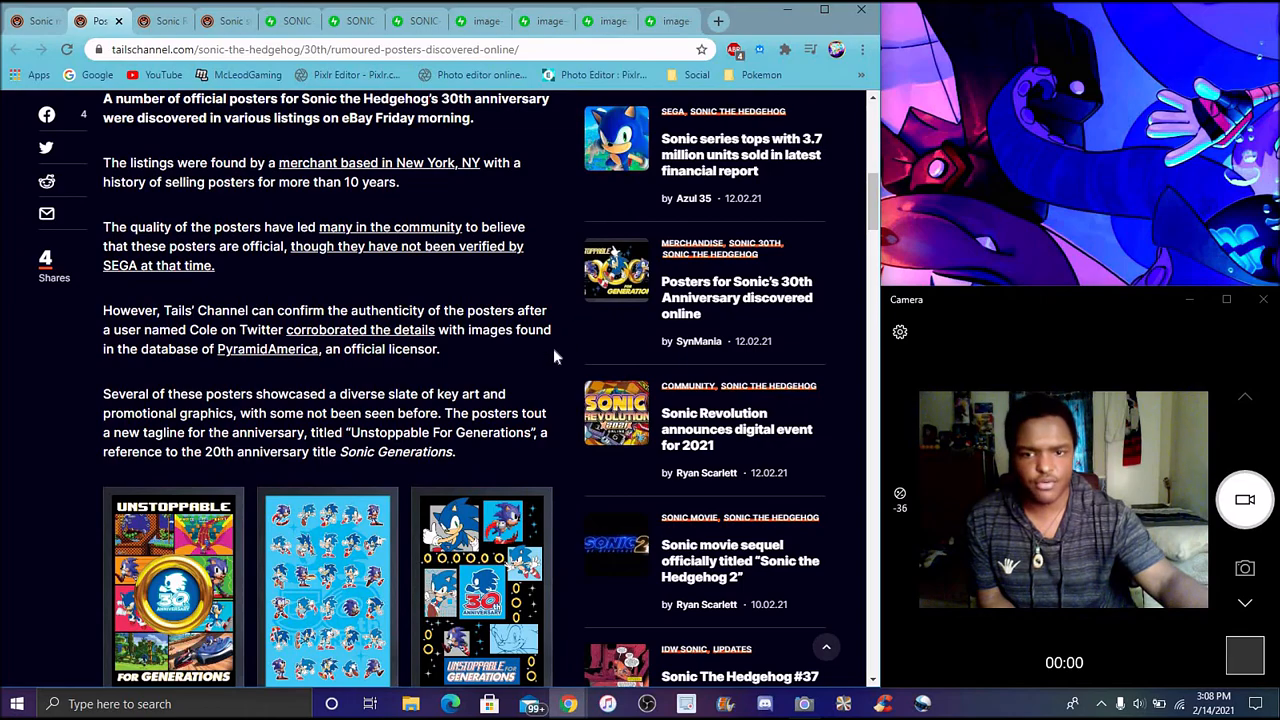
{"action": "scroll", "scroll_direction": "down", "scroll_amount": 3}
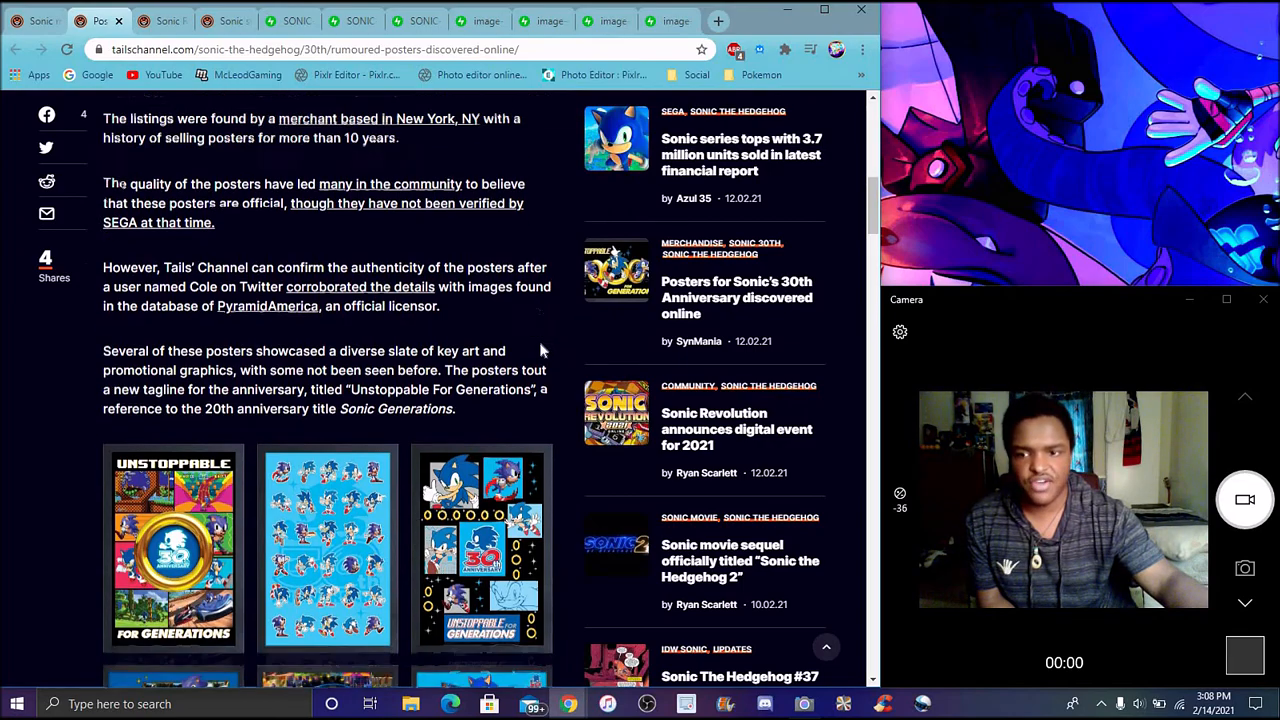
{"action": "scroll", "scroll_direction": "down", "scroll_amount": 3}
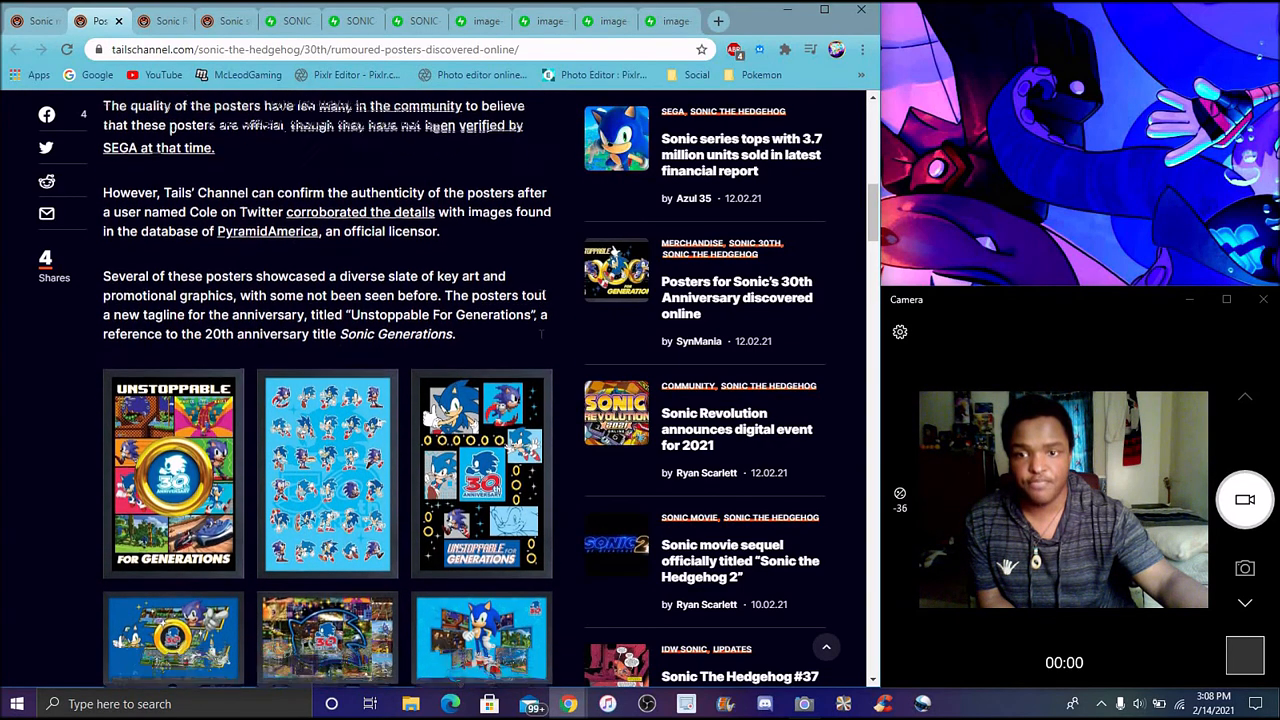
{"action": "scroll", "scroll_direction": "down", "scroll_amount": 3}
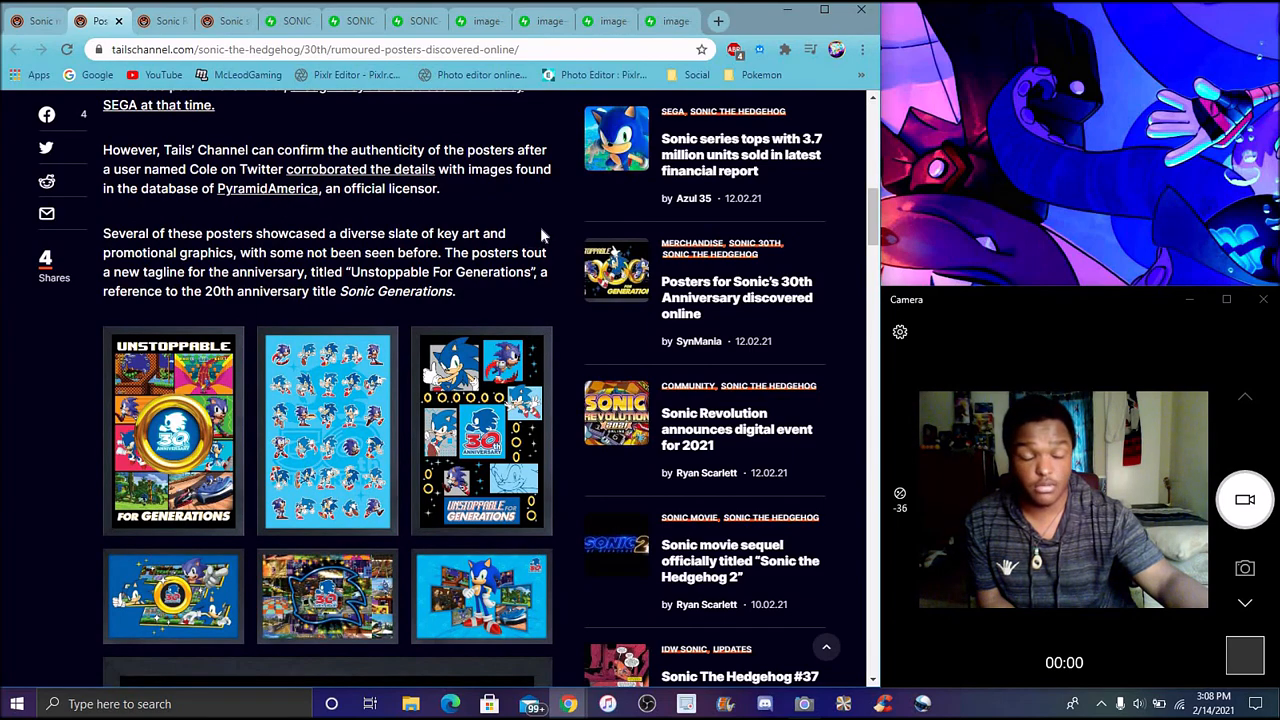
{"action": "scroll", "scroll_direction": "down", "scroll_amount": 3}
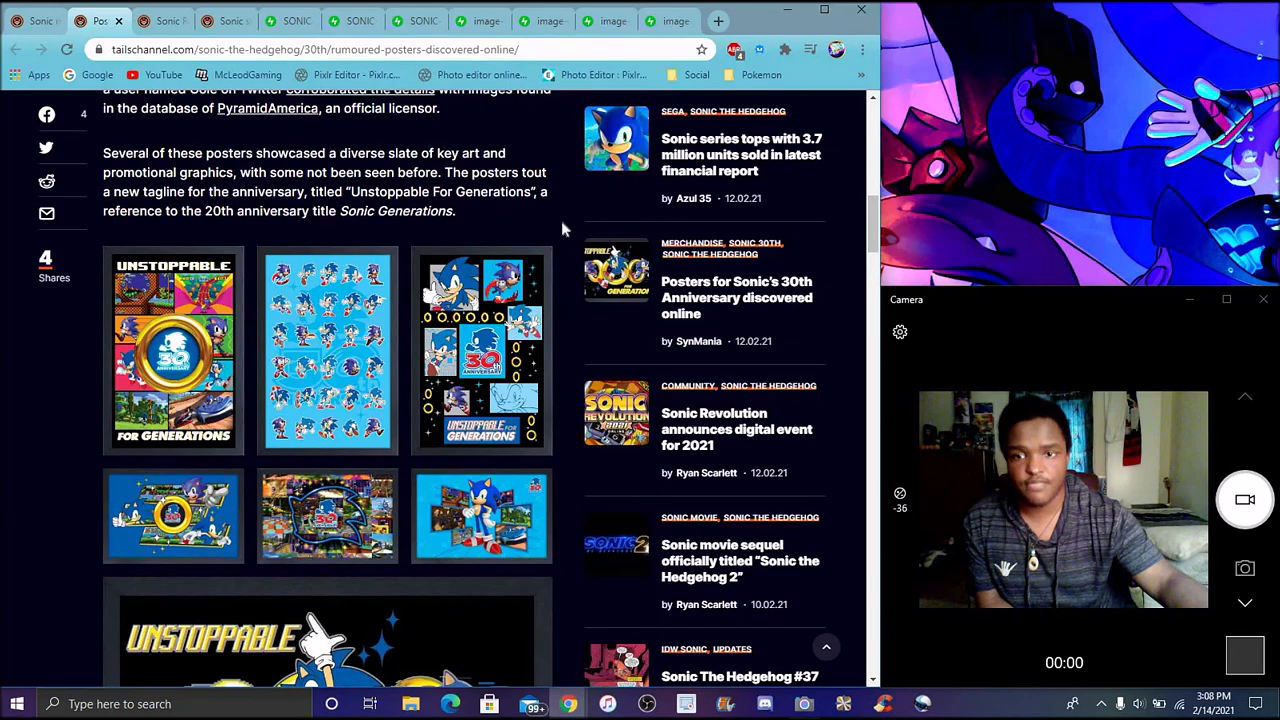
{"action": "scroll", "scroll_direction": "down", "scroll_amount": 3}
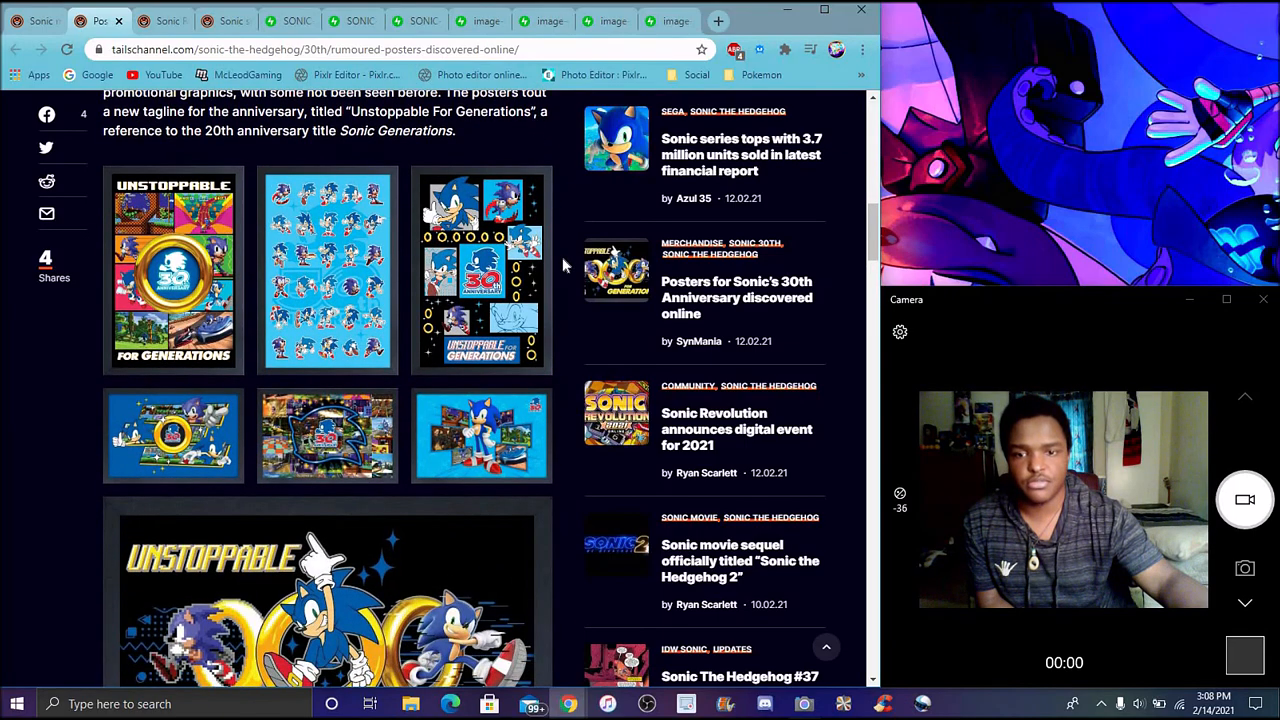
{"action": "scroll", "scroll_direction": "down", "scroll_amount": 3}
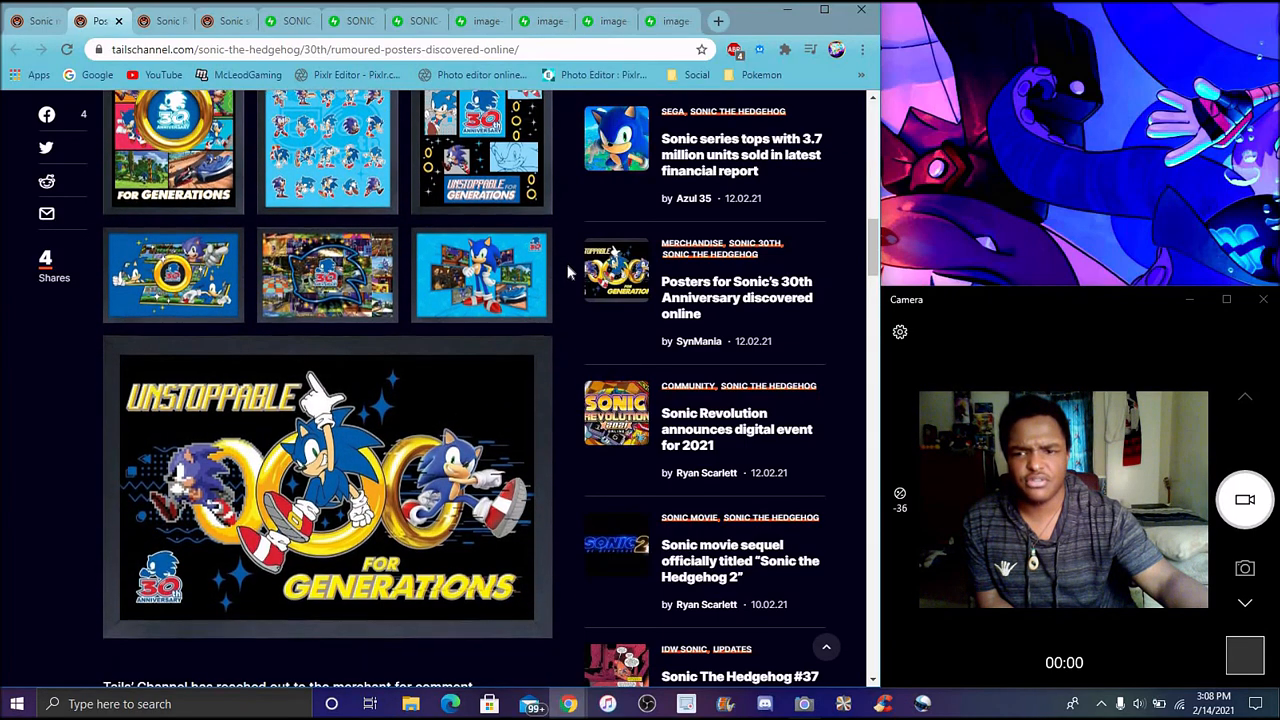
{"action": "scroll", "scroll_direction": "down", "scroll_amount": 3}
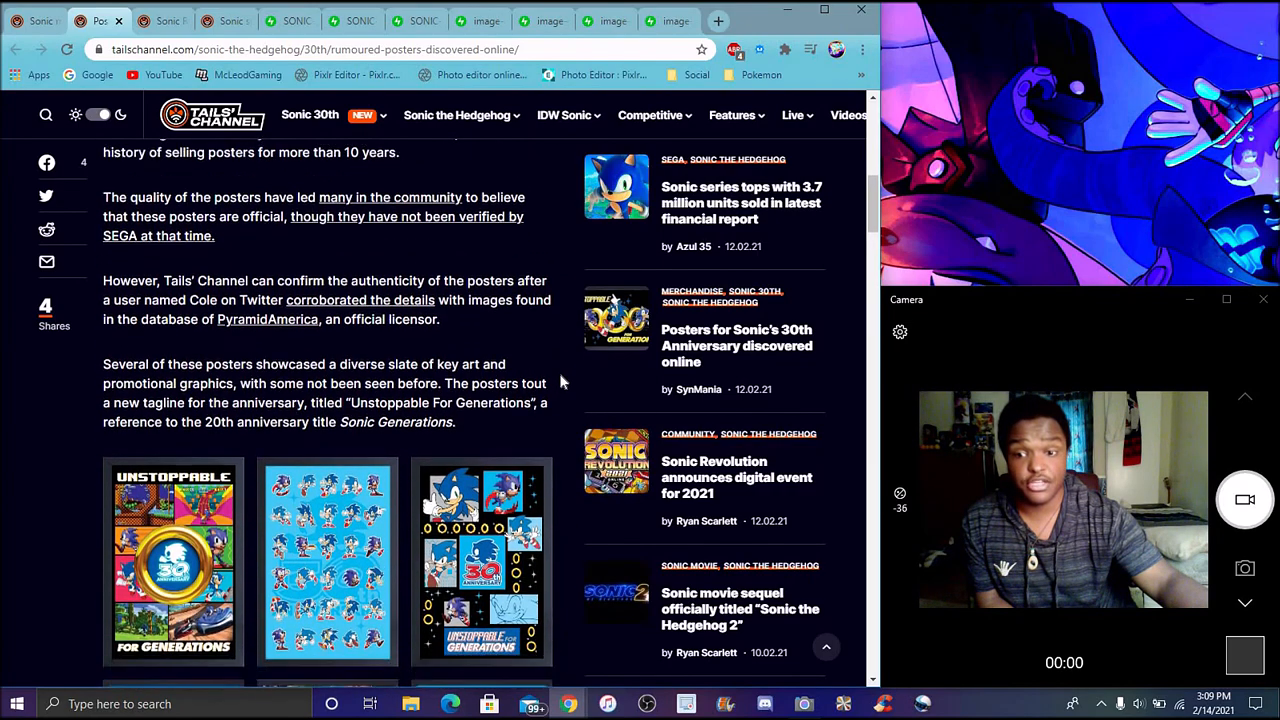
- Scroll the posters gallery down to the Unstoppable For Generations banner
{"action": "scroll", "scroll_direction": "down", "scroll_amount": 3}
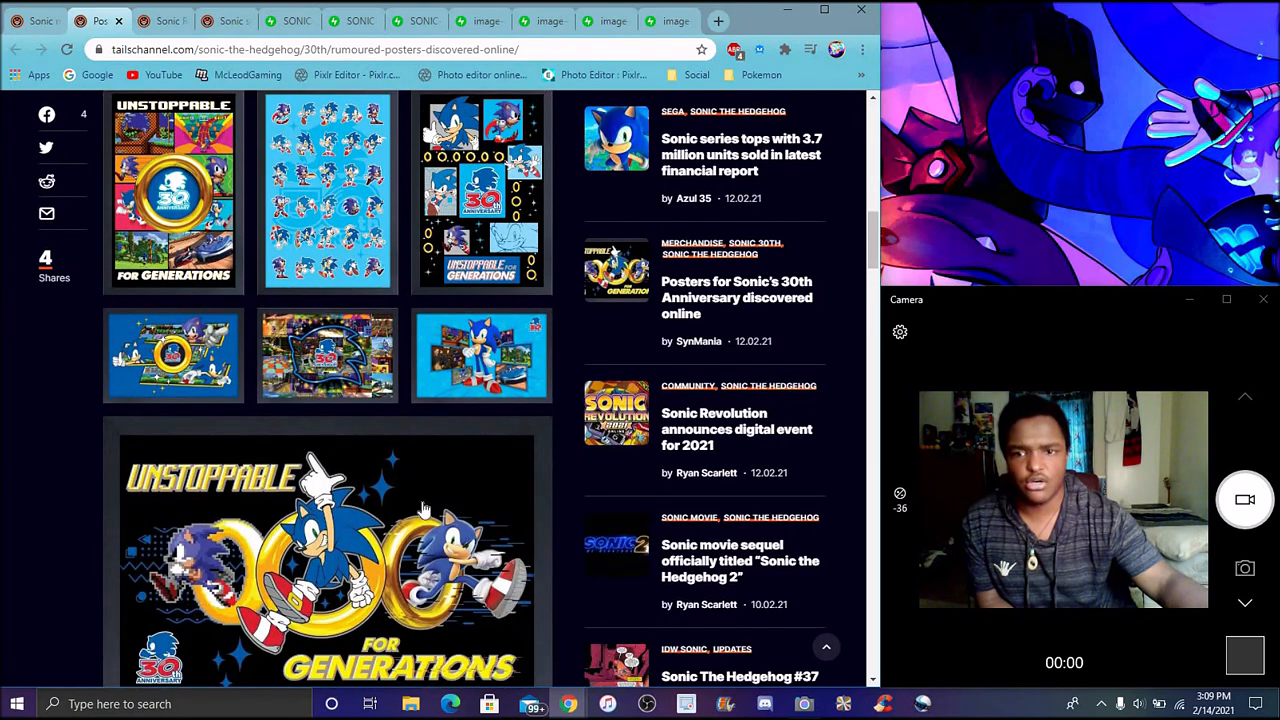
{"action": "mouse_move", "coordinate": [560, 315]}
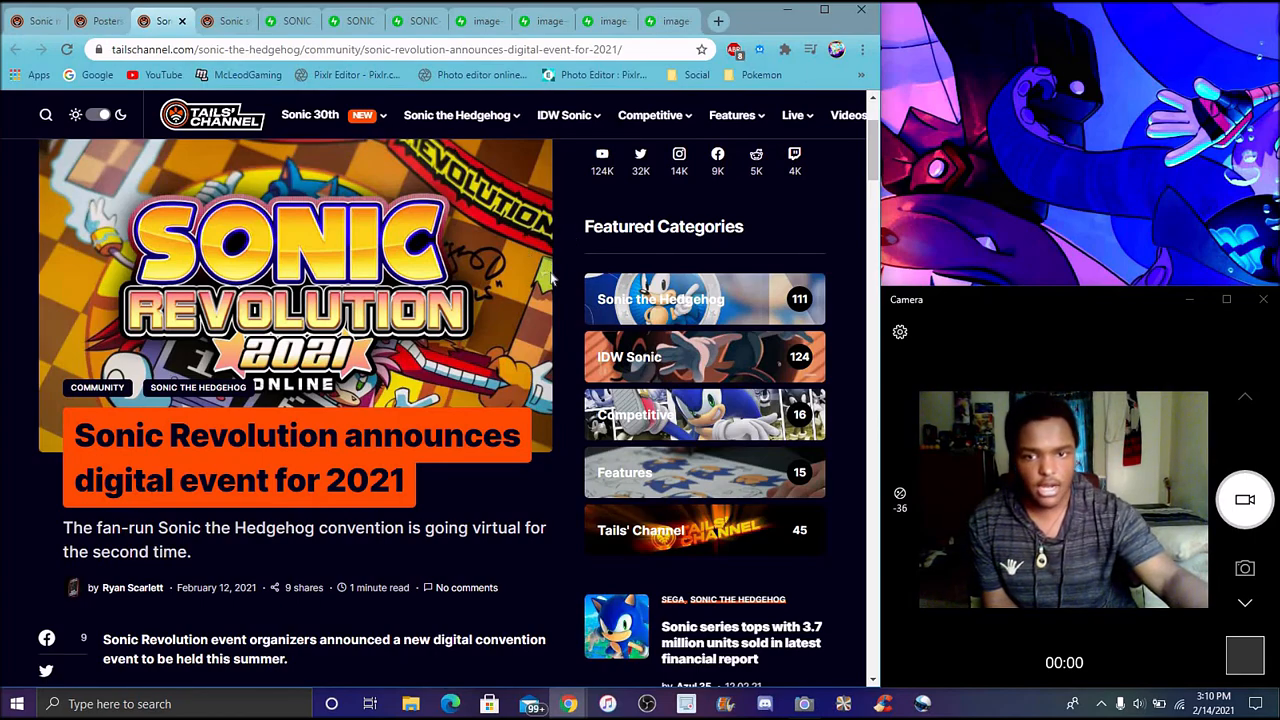
{"action": "scroll", "scroll_direction": "down", "scroll_amount": 3}
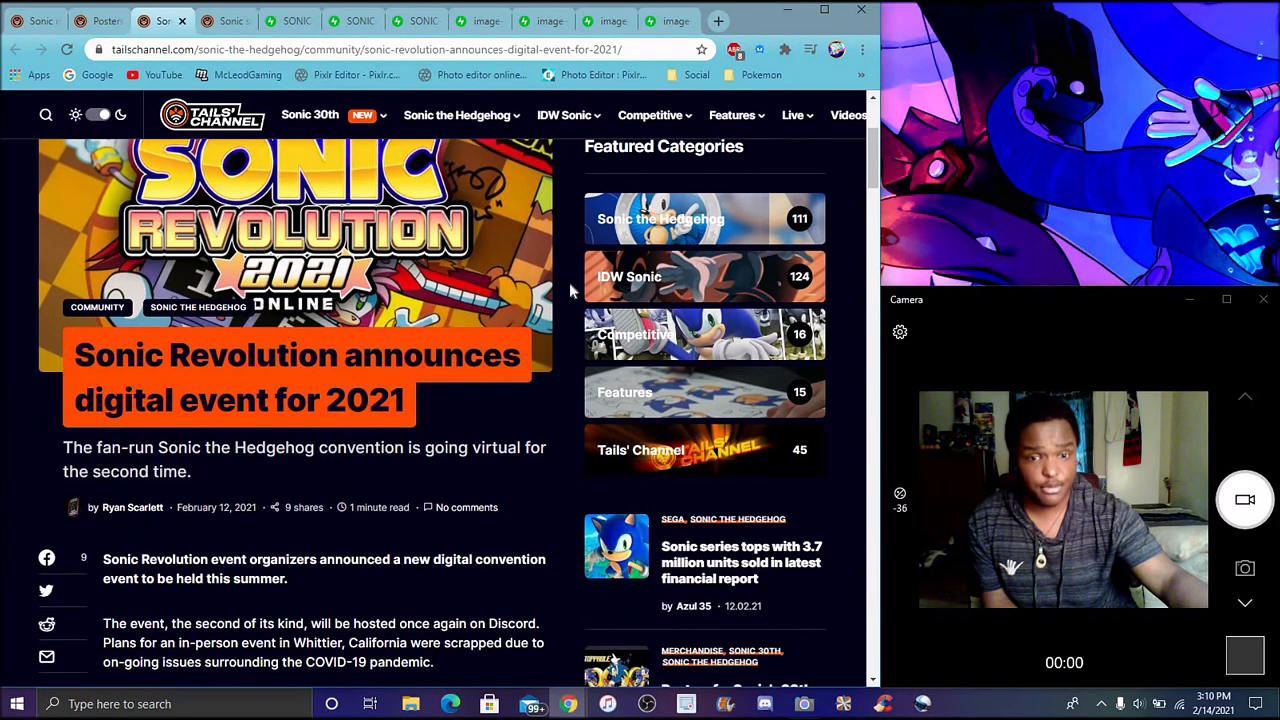
{"action": "scroll", "scroll_direction": "down", "scroll_amount": 3}
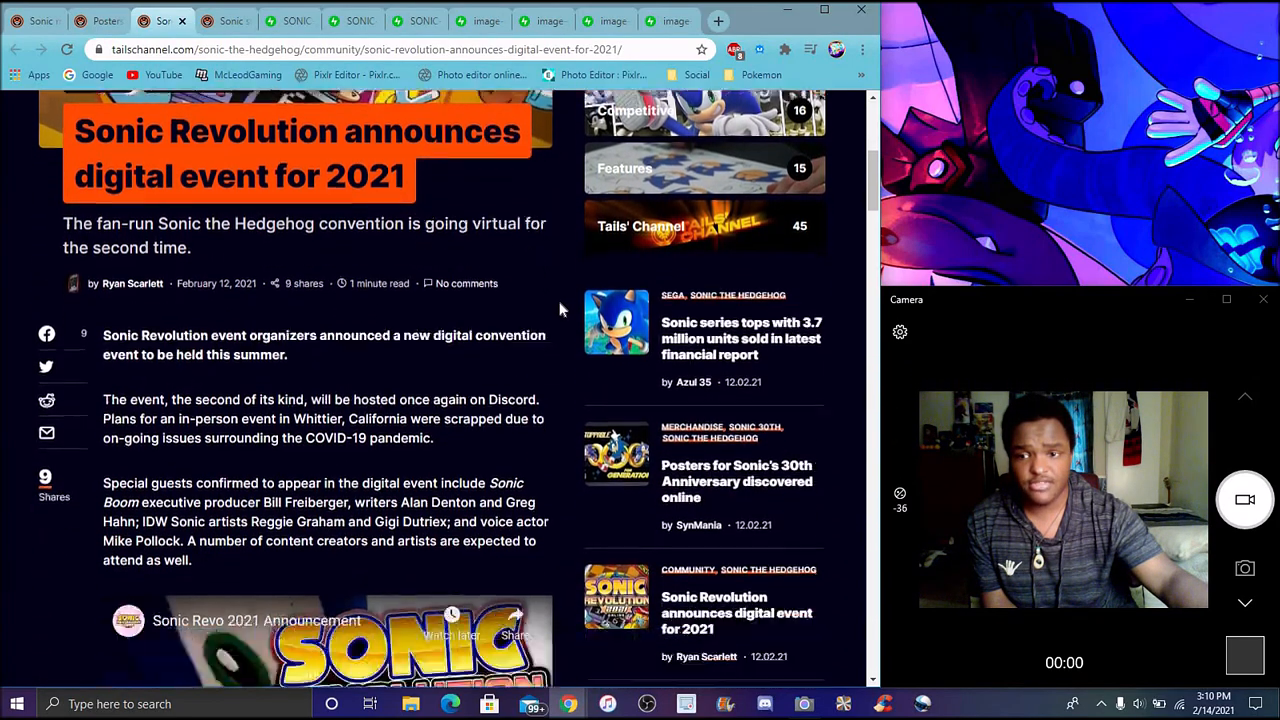
{"action": "scroll", "scroll_direction": "down", "scroll_amount": 3}
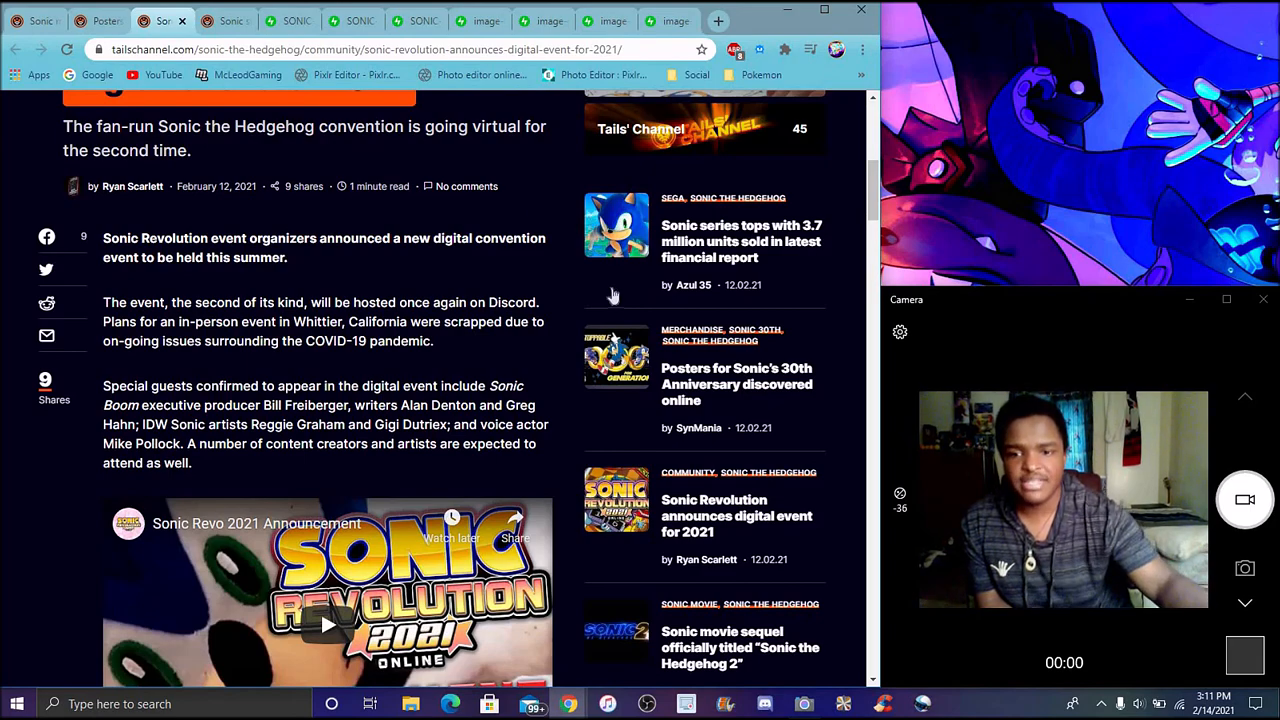
{"action": "mouse_move", "coordinate": [543, 358]}
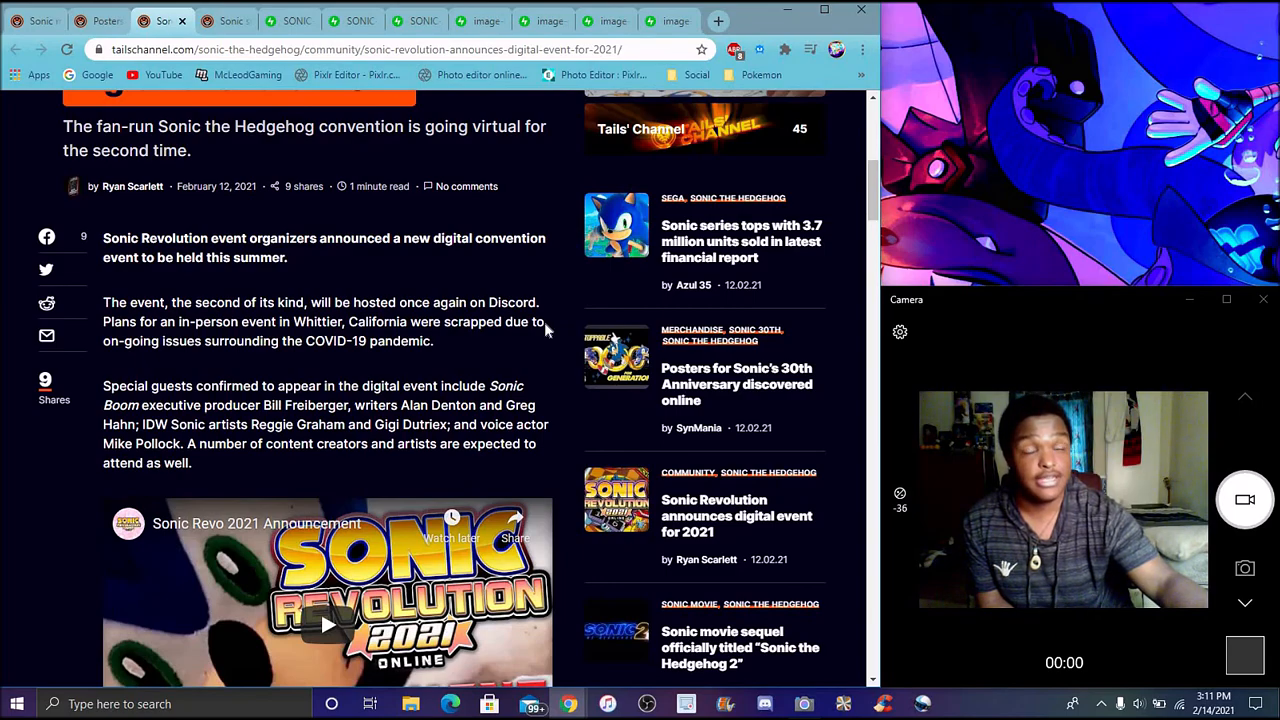
- Scroll down through the current article, then scroll back up toward the top
{"action": "scroll", "scroll_direction": "down", "scroll_amount": 3}
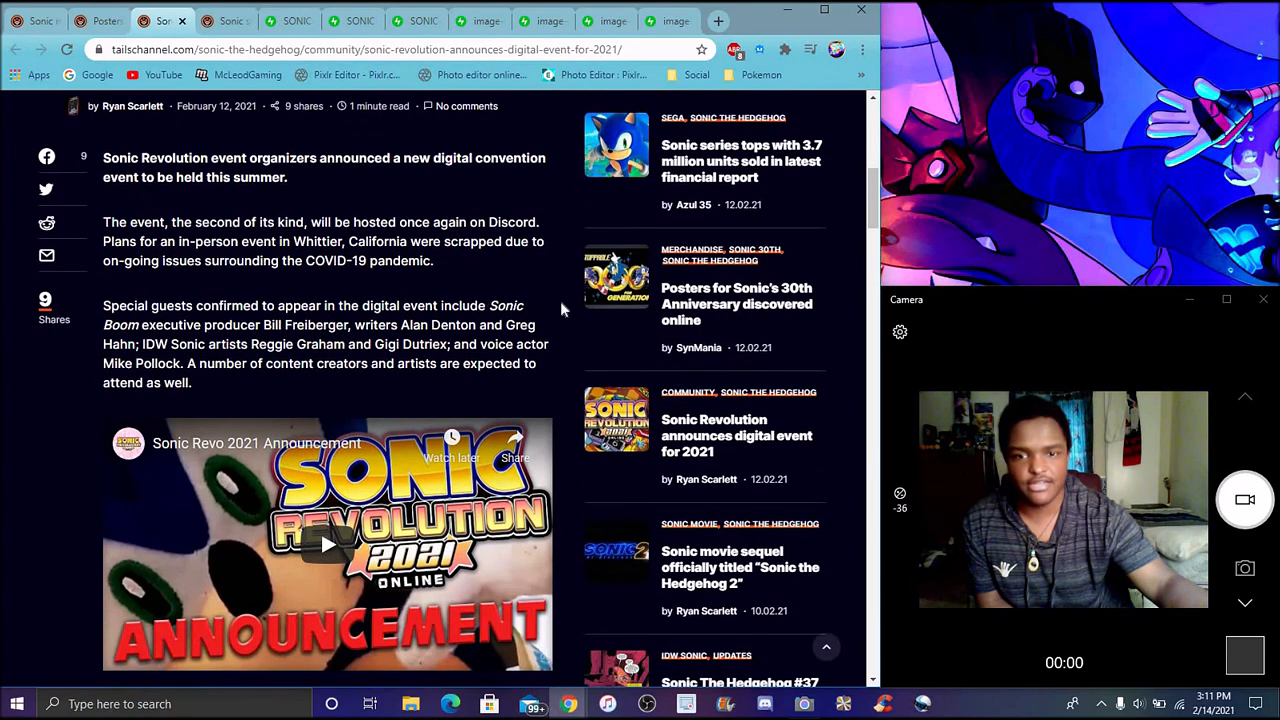
{"action": "scroll", "scroll_direction": "down", "scroll_amount": 3}
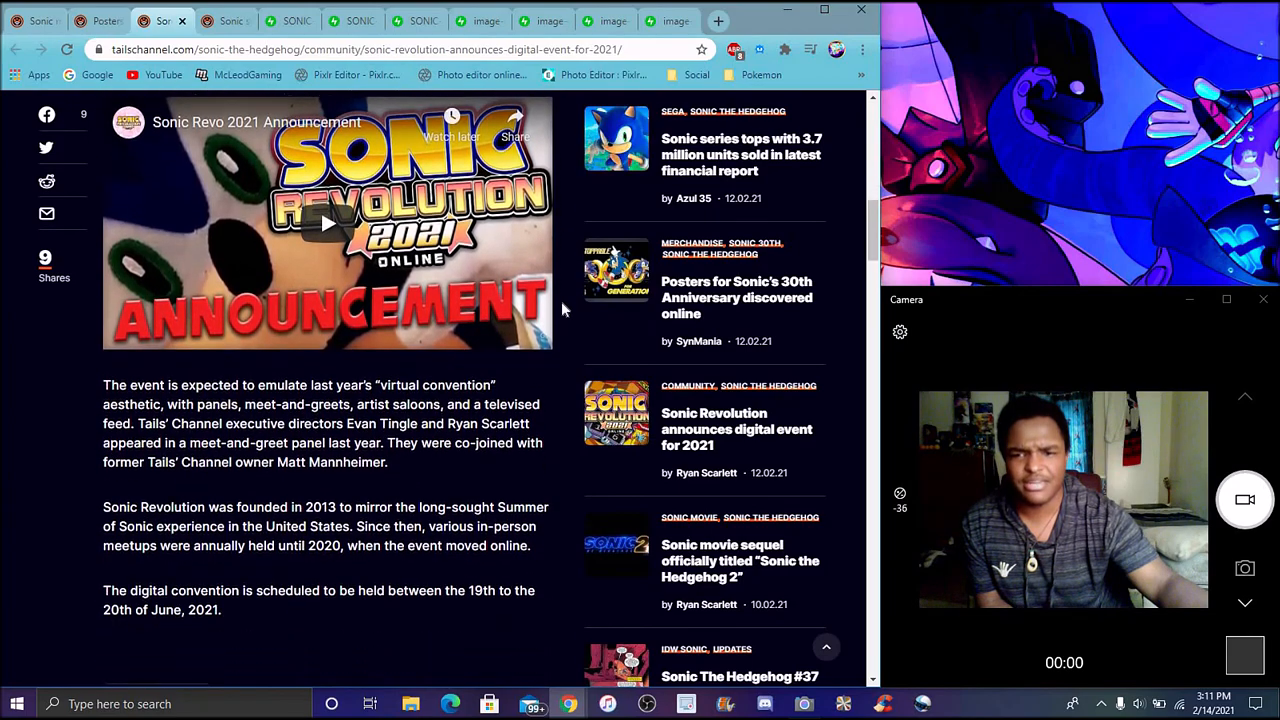
{"action": "scroll", "scroll_direction": "down", "scroll_amount": 3}
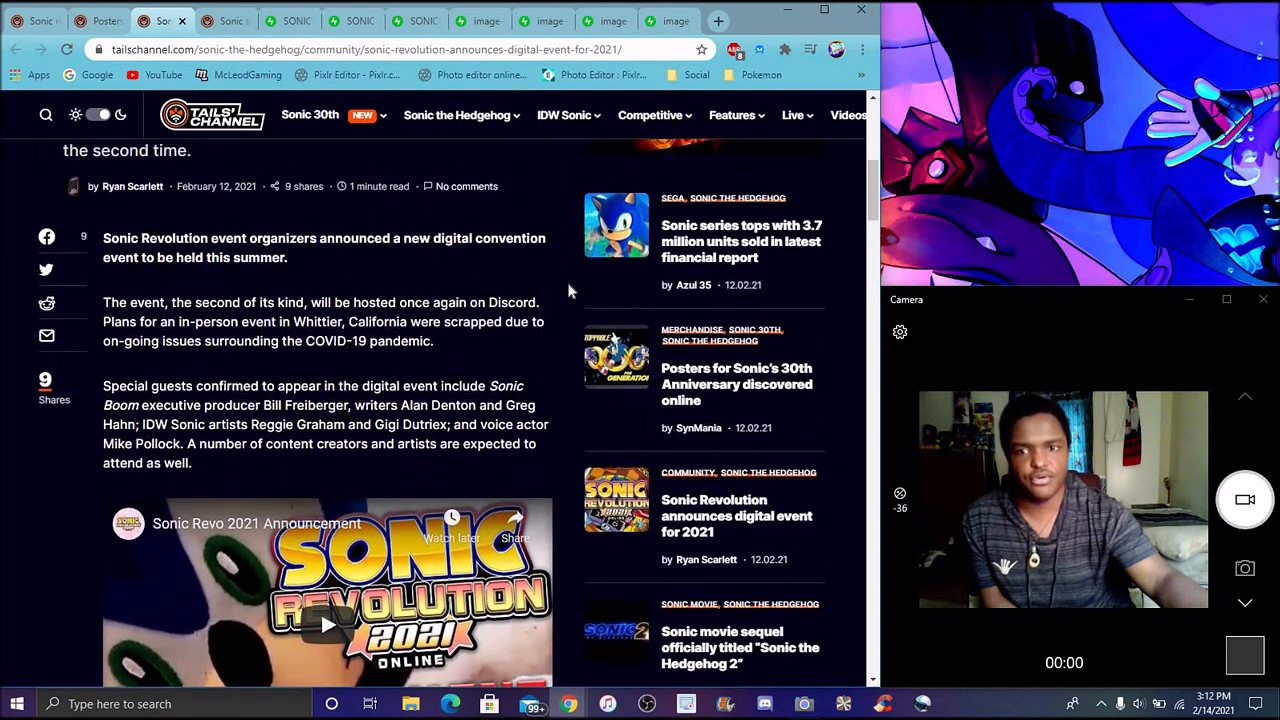
{"action": "scroll", "scroll_direction": "up", "scroll_amount": 3}
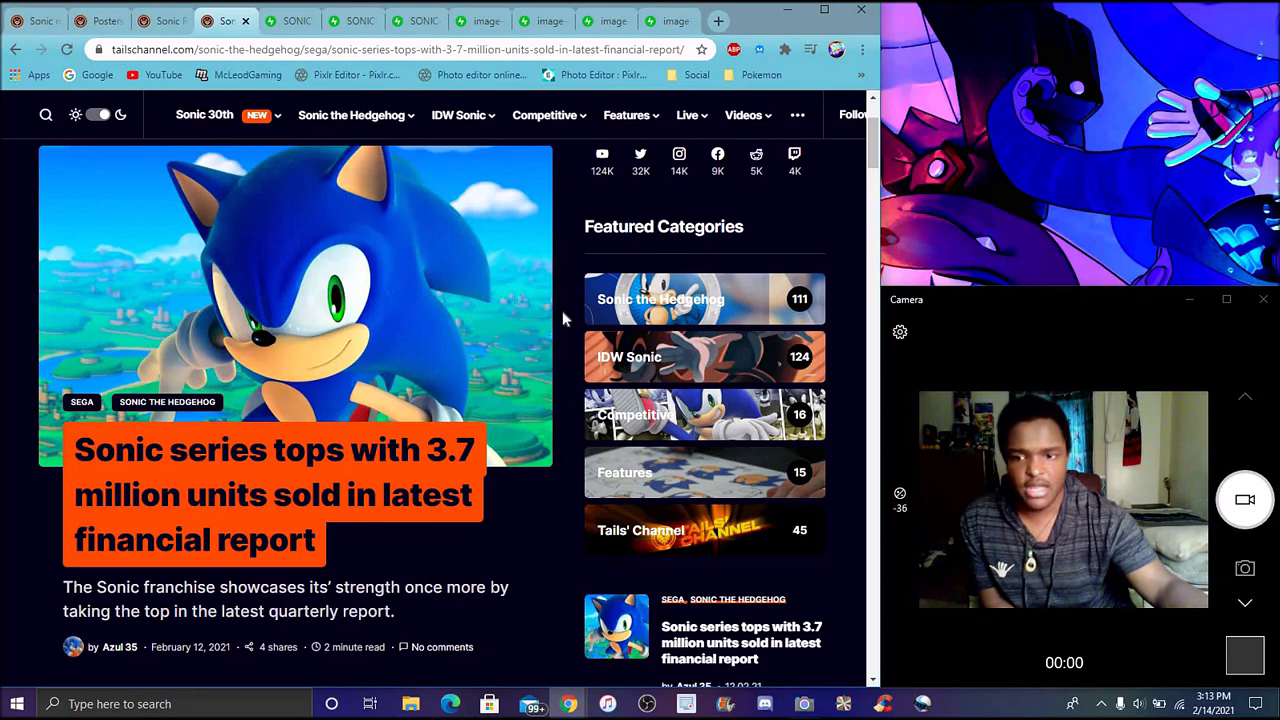
{"action": "scroll", "scroll_direction": "down", "scroll_amount": 3}
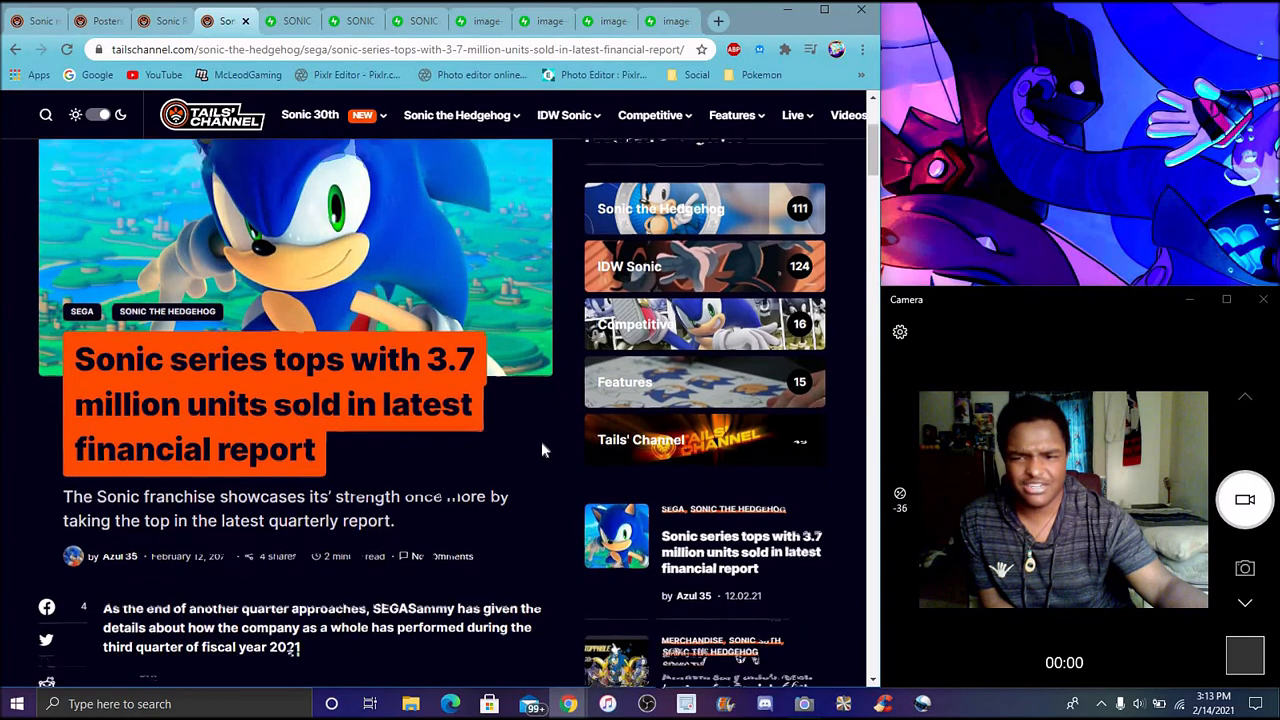
{"action": "scroll", "scroll_direction": "down", "scroll_amount": 3}
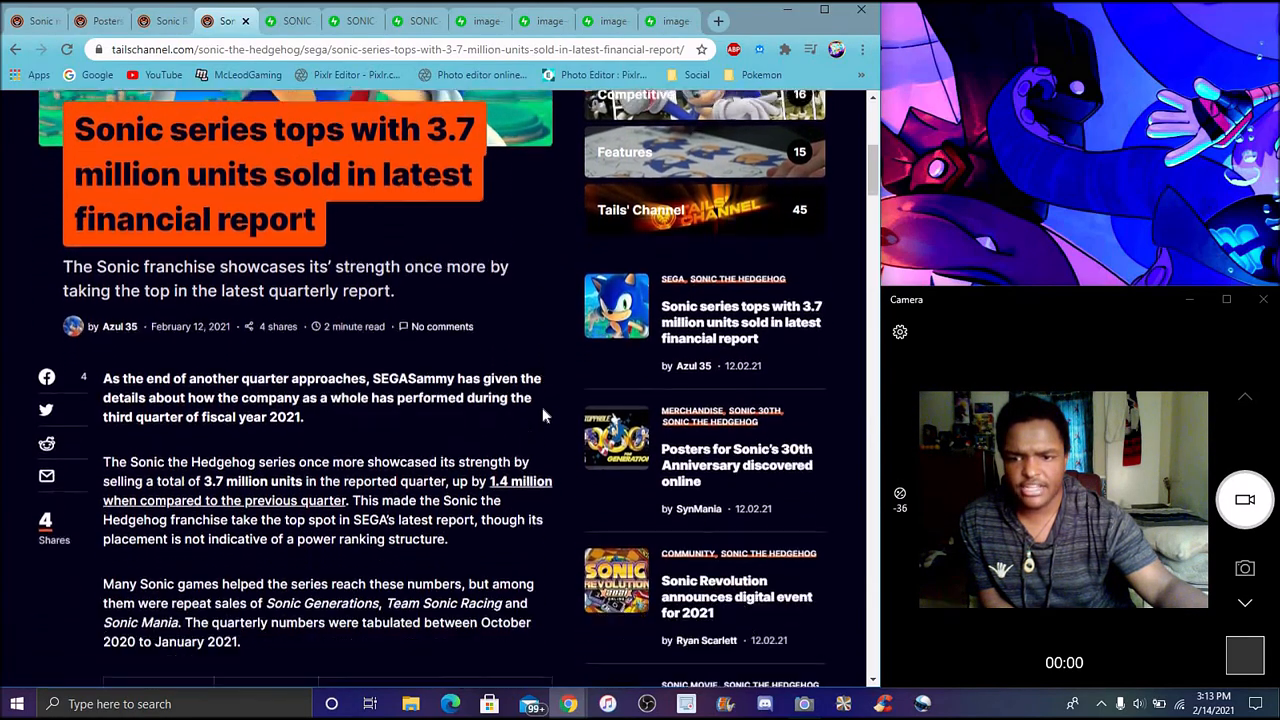
{"action": "scroll", "scroll_direction": "down", "scroll_amount": 3}
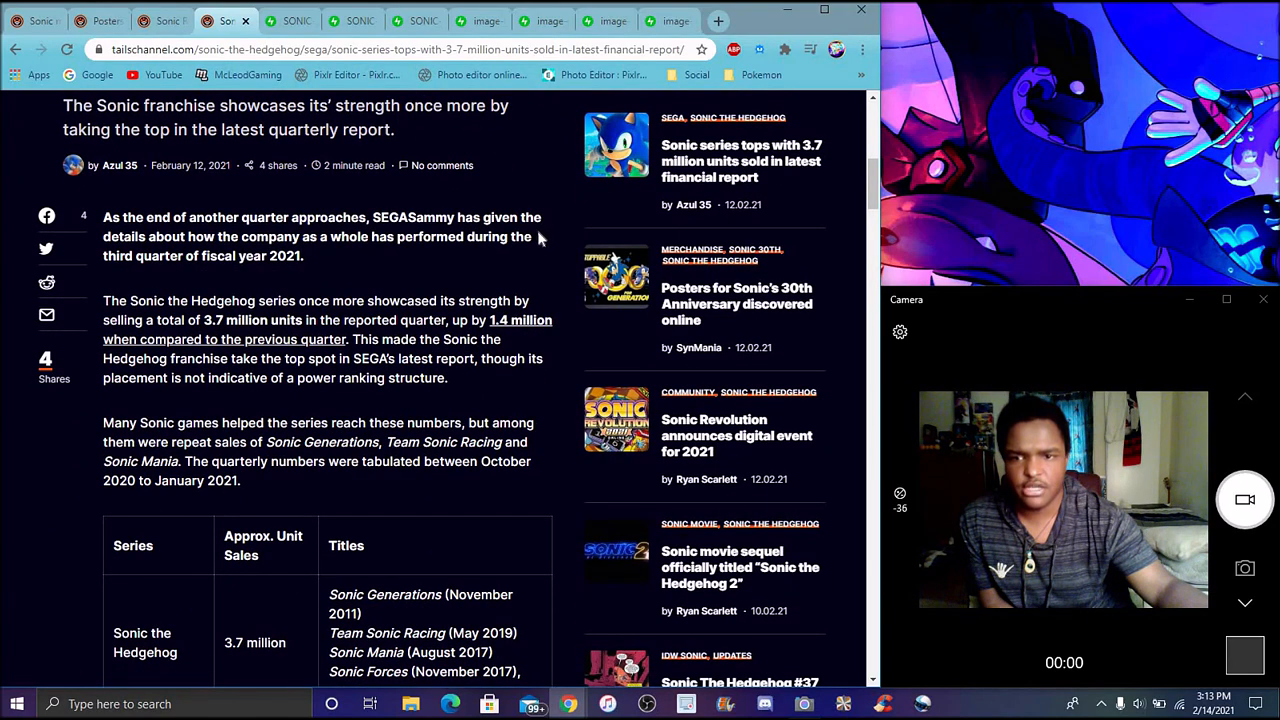
{"action": "mouse_move", "coordinate": [555, 260]}
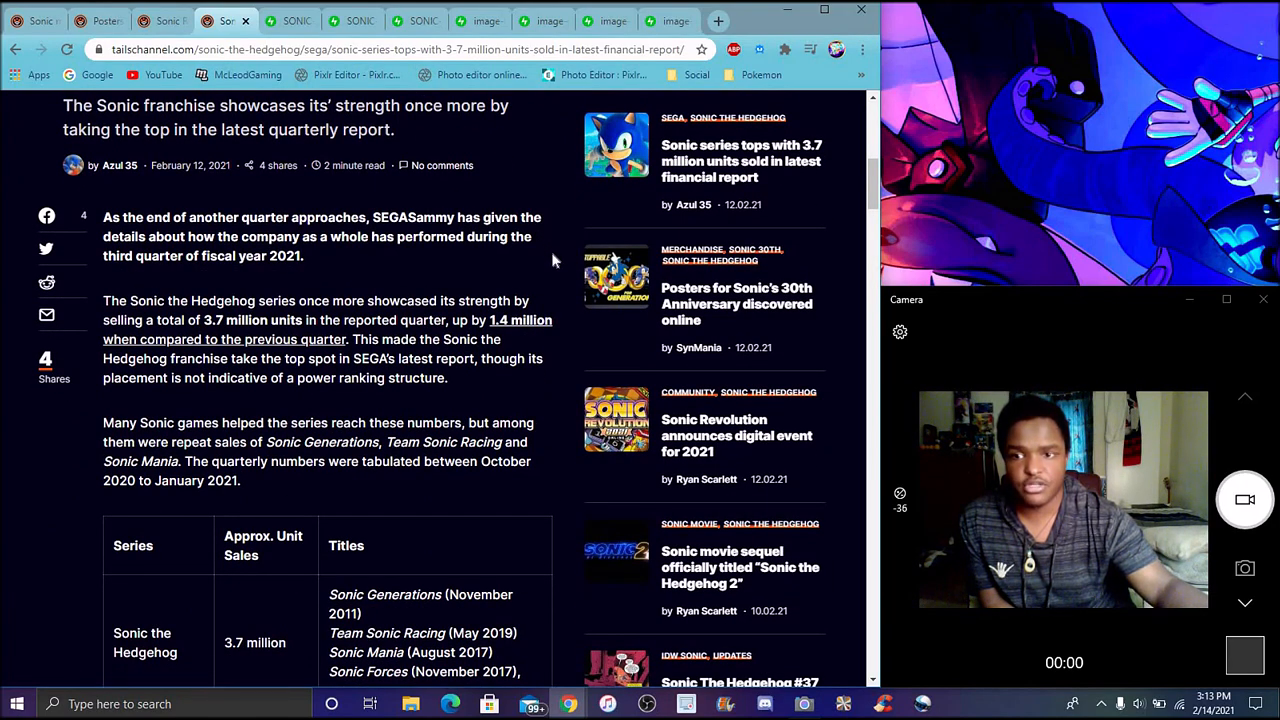
{"action": "scroll", "scroll_direction": "down", "scroll_amount": 3}
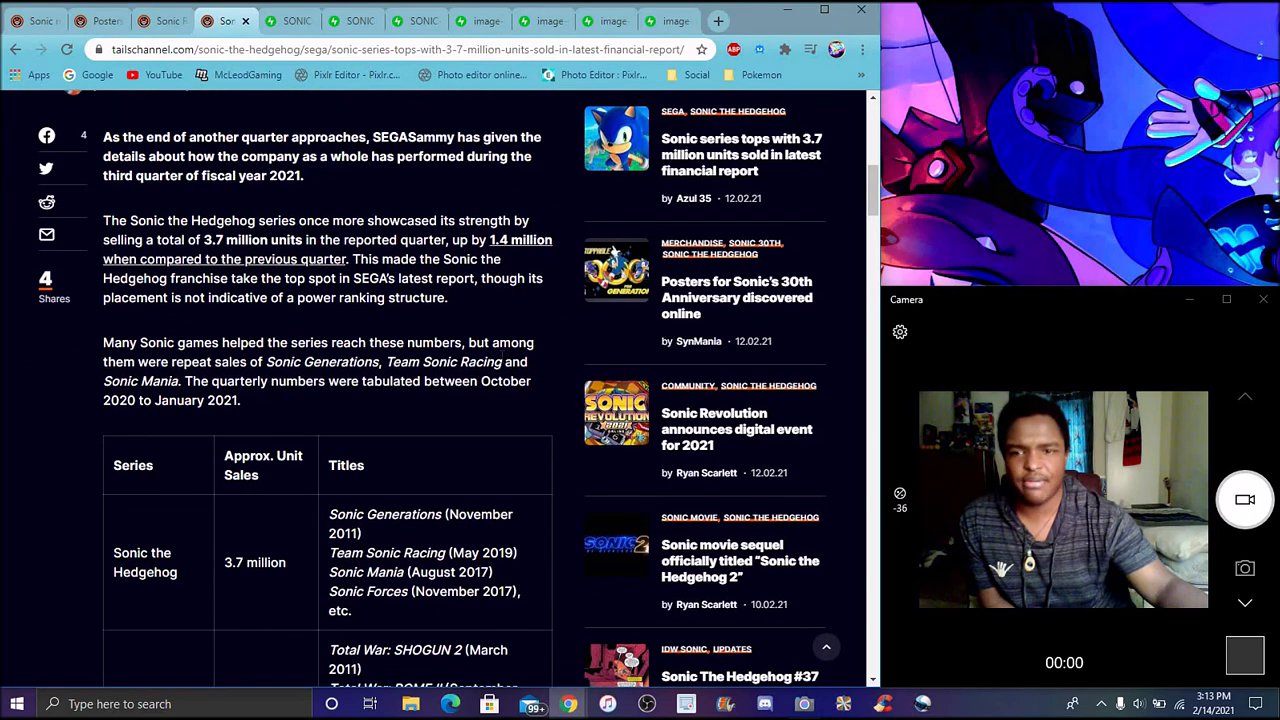
{"action": "scroll", "scroll_direction": "down", "scroll_amount": 3}
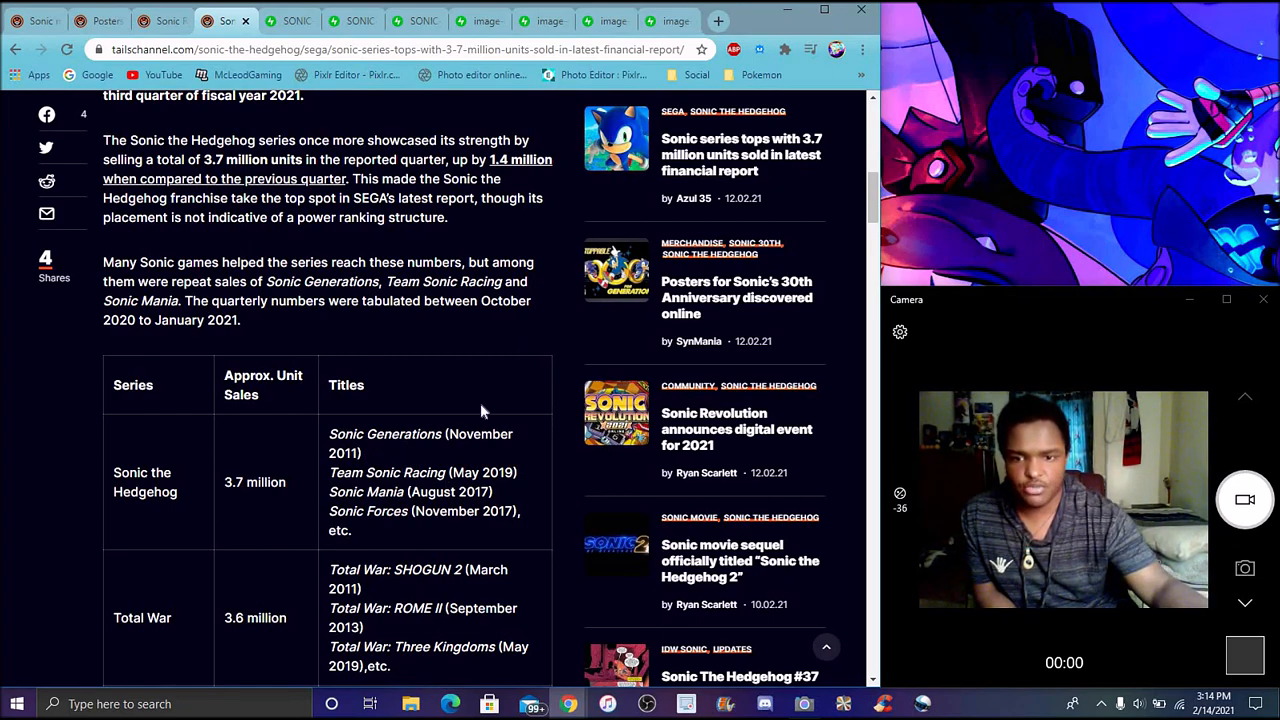
{"action": "scroll", "scroll_direction": "down", "scroll_amount": 3}
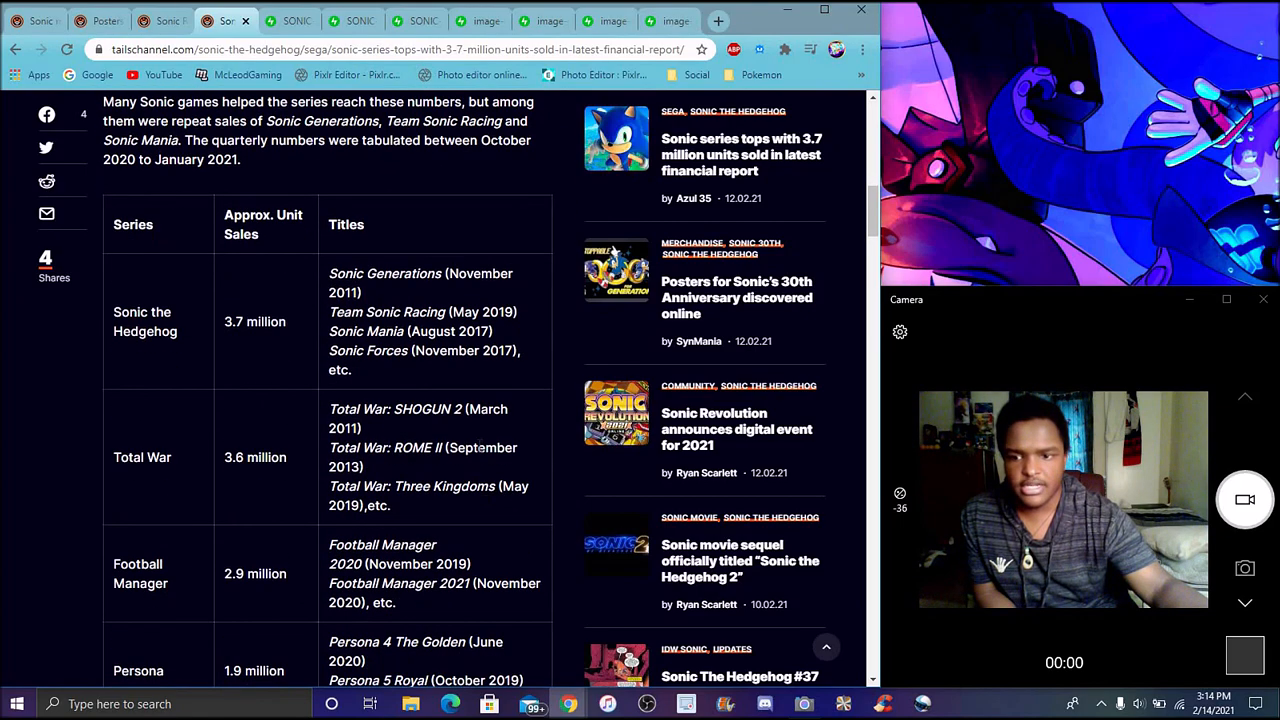
{"action": "scroll", "scroll_direction": "down", "scroll_amount": 3}
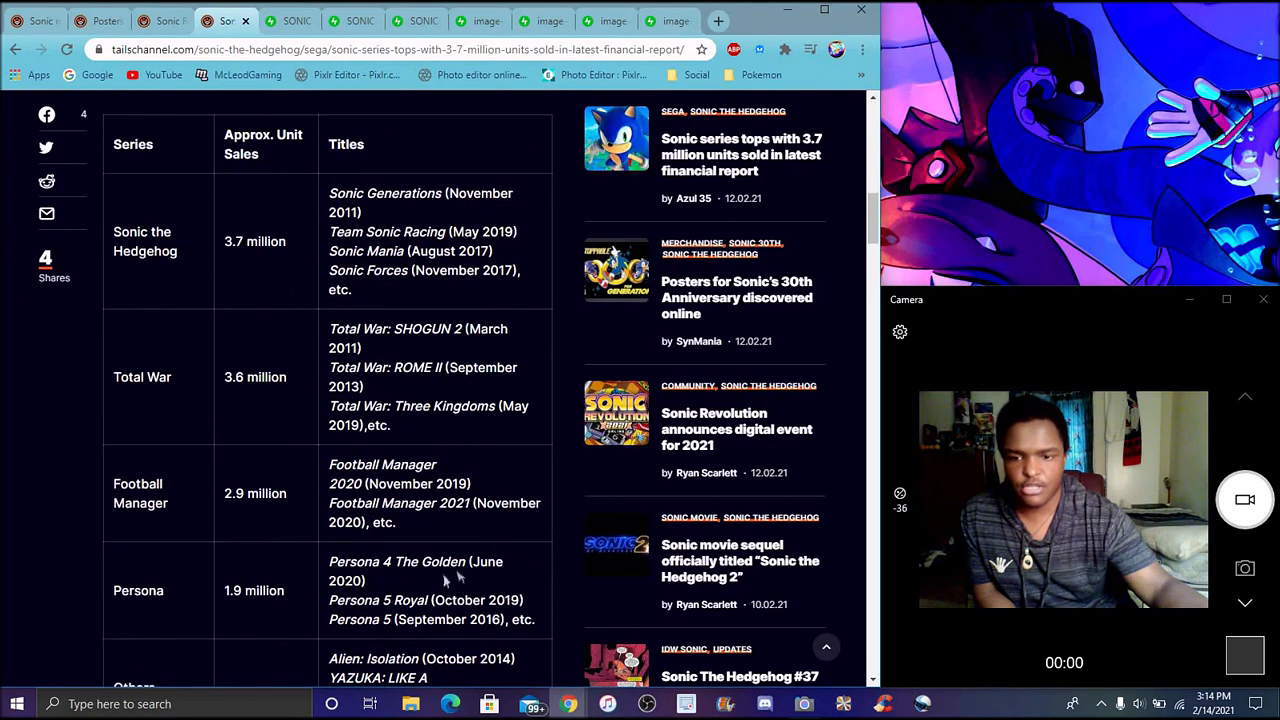
{"action": "scroll", "scroll_direction": "down", "scroll_amount": 3}
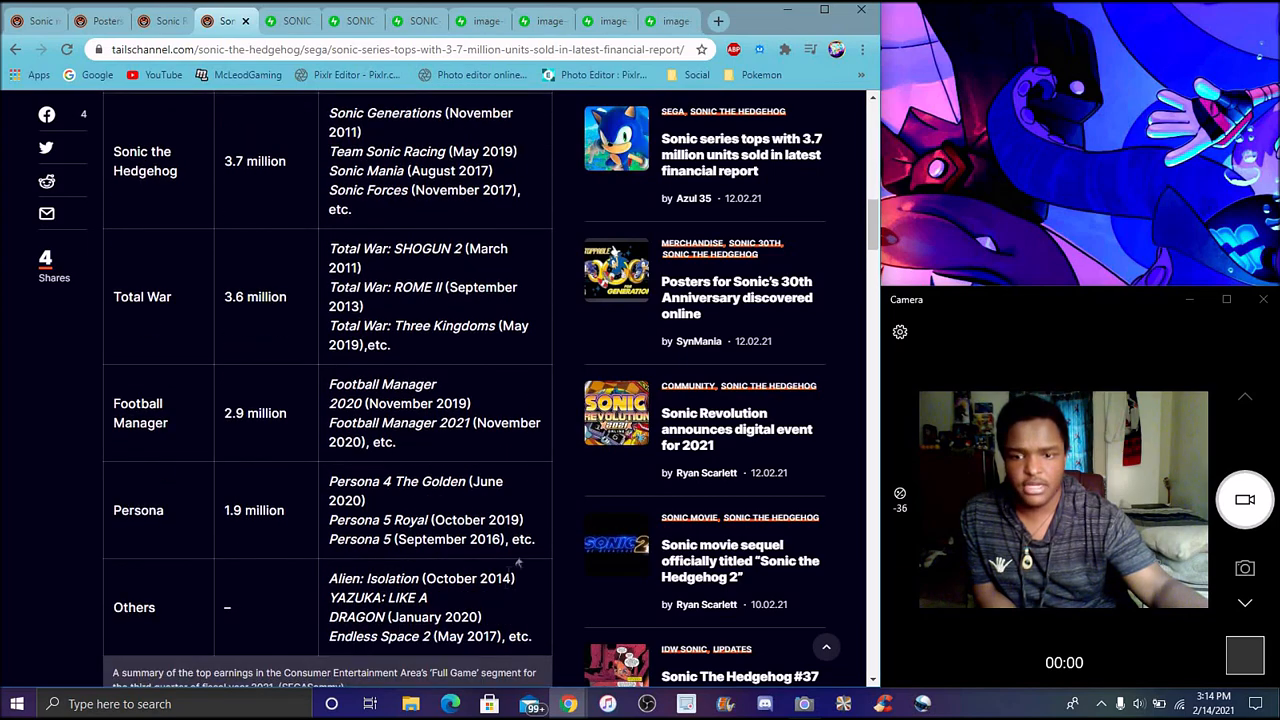
{"action": "scroll", "scroll_direction": "down", "scroll_amount": 3}
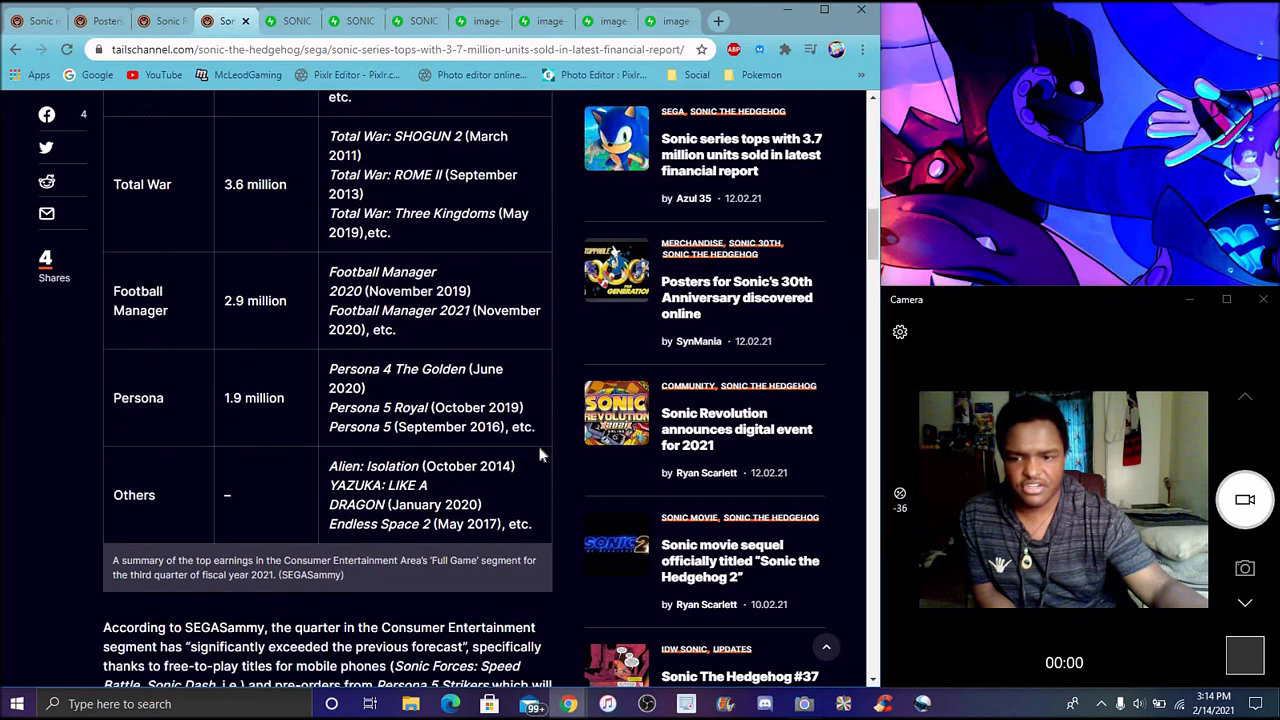
{"action": "scroll", "scroll_direction": "down", "scroll_amount": 3}
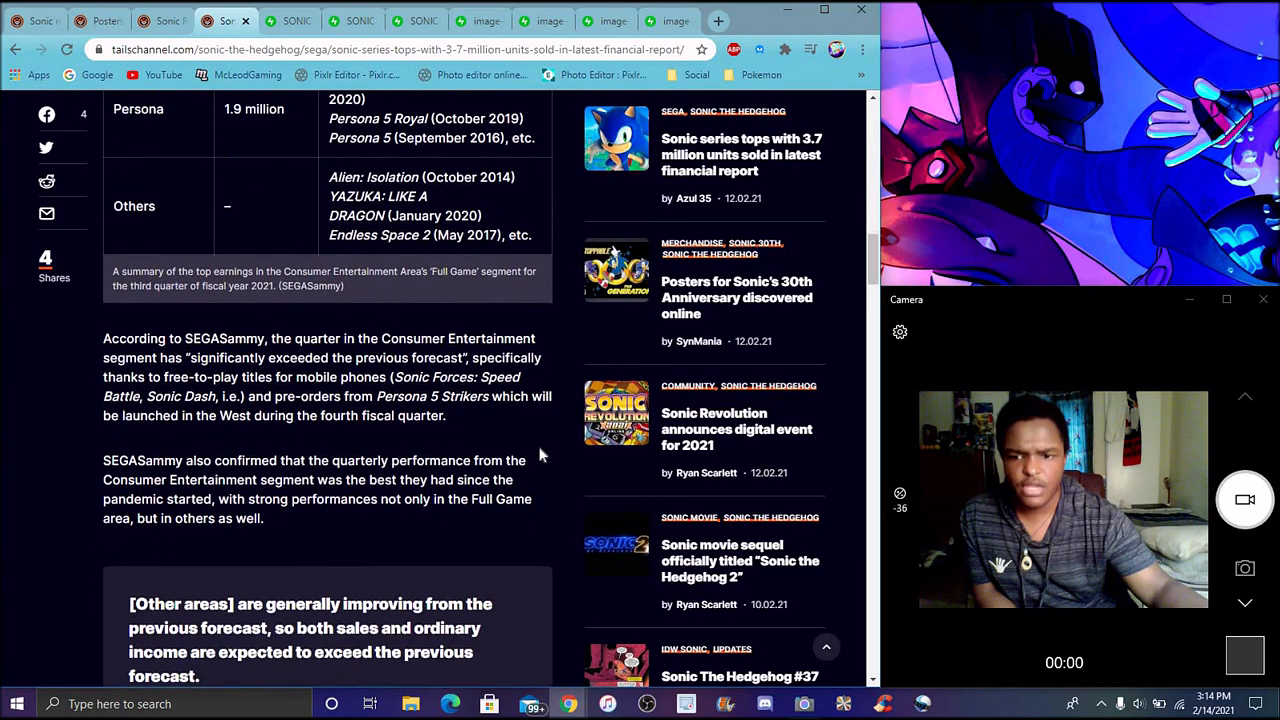
{"action": "scroll", "scroll_direction": "down", "scroll_amount": 3}
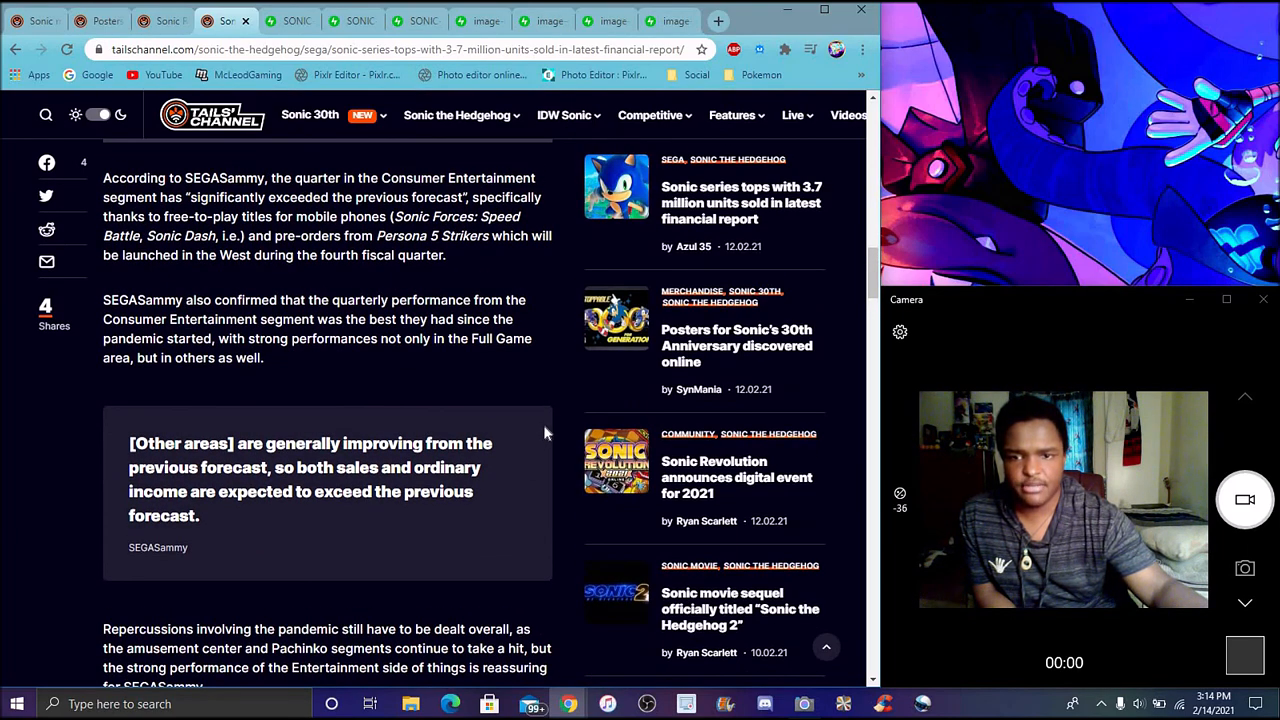
{"action": "scroll", "scroll_direction": "up", "scroll_amount": 3}
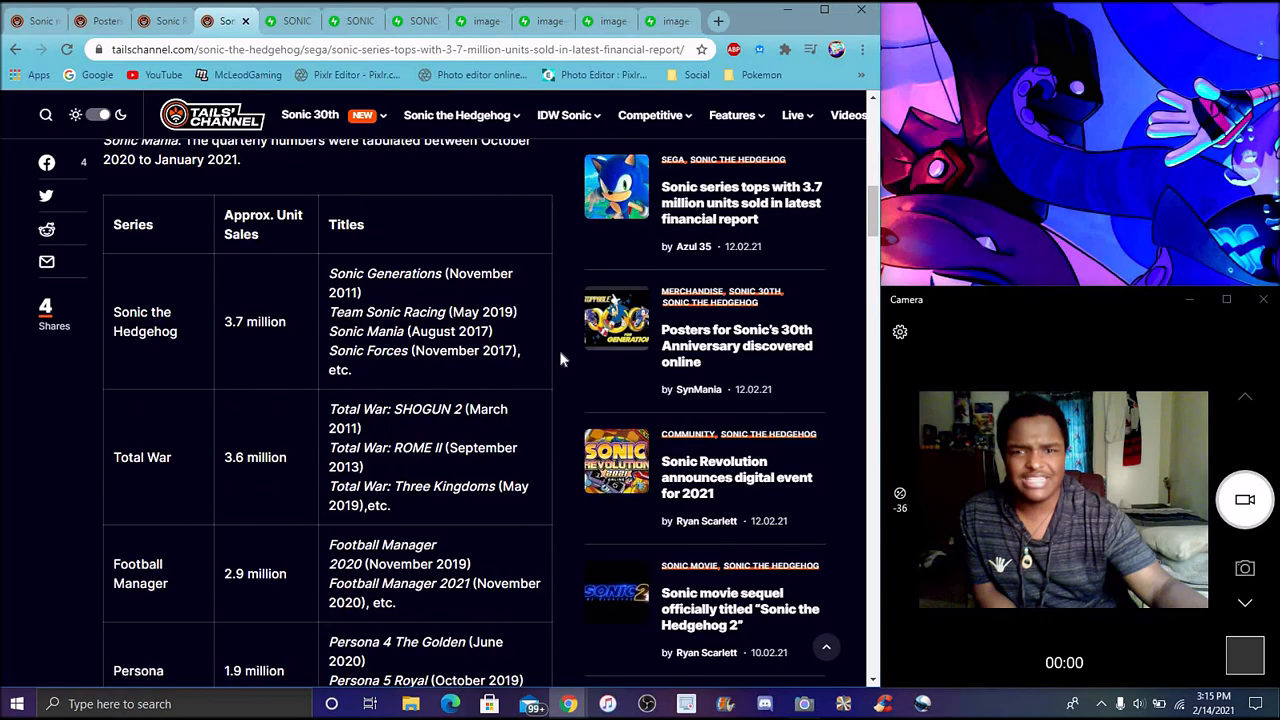
{"action": "scroll", "scroll_direction": "up", "scroll_amount": 3}
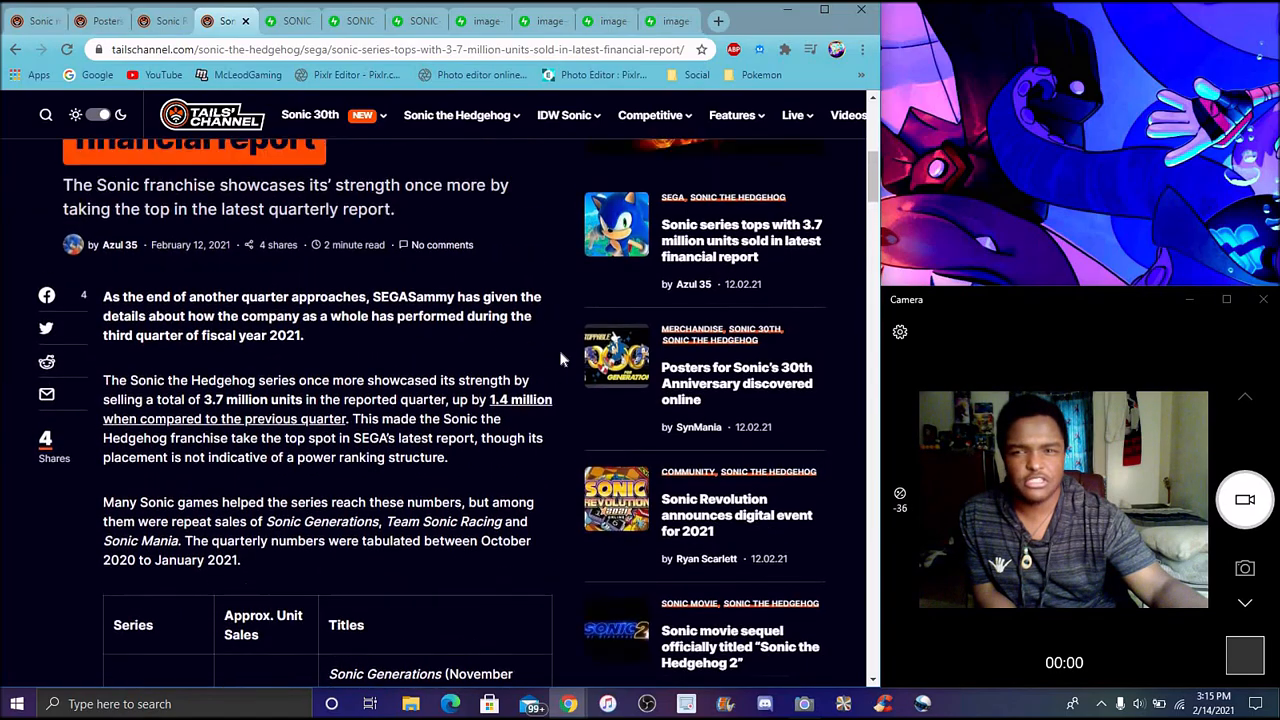
{"action": "scroll", "scroll_direction": "up", "scroll_amount": 3}
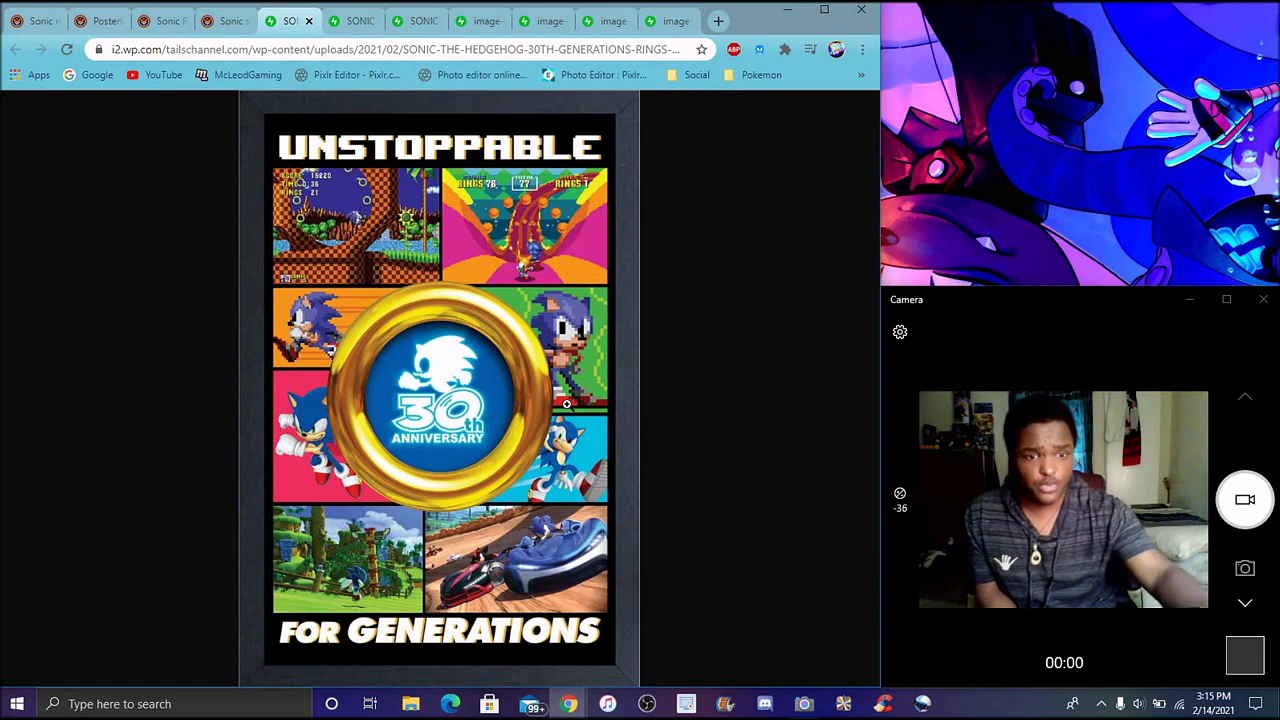
- Zoom Chrome in two levels on the rings poster and scroll to its For Generations tagline
{"action": "left_click", "coordinate": [861, 49]}
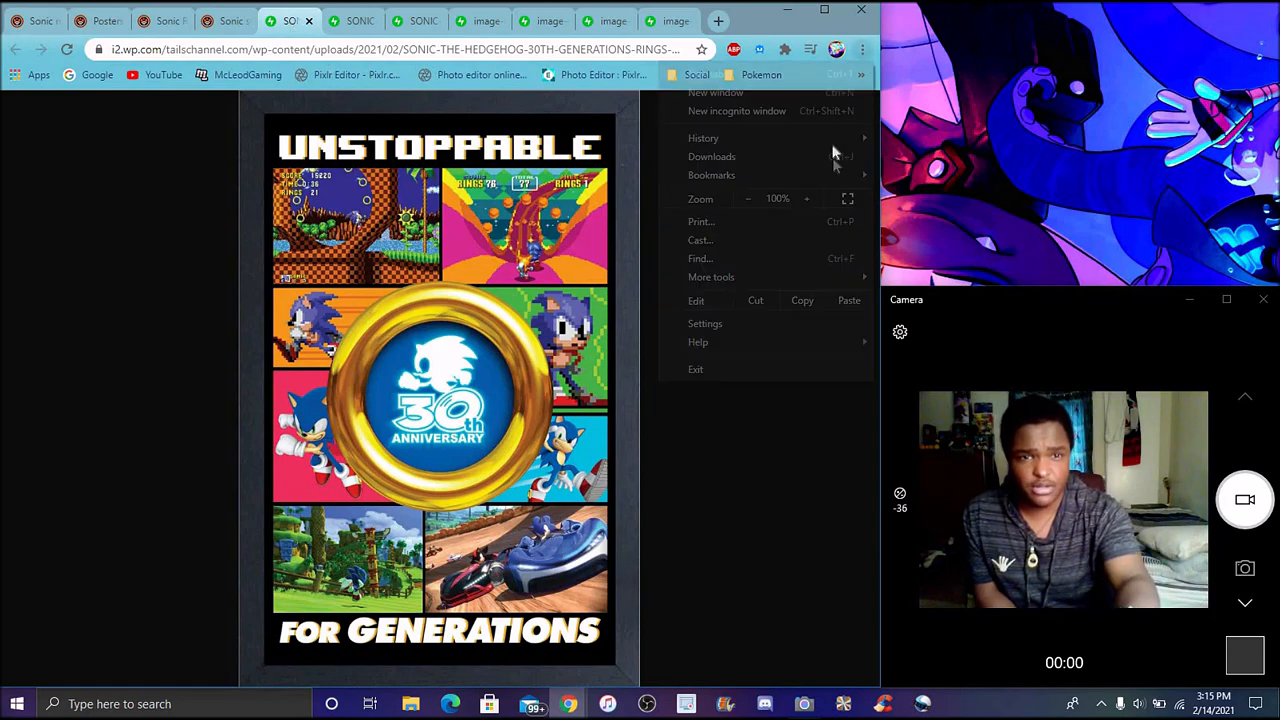
{"action": "left_click", "coordinate": [807, 198]}
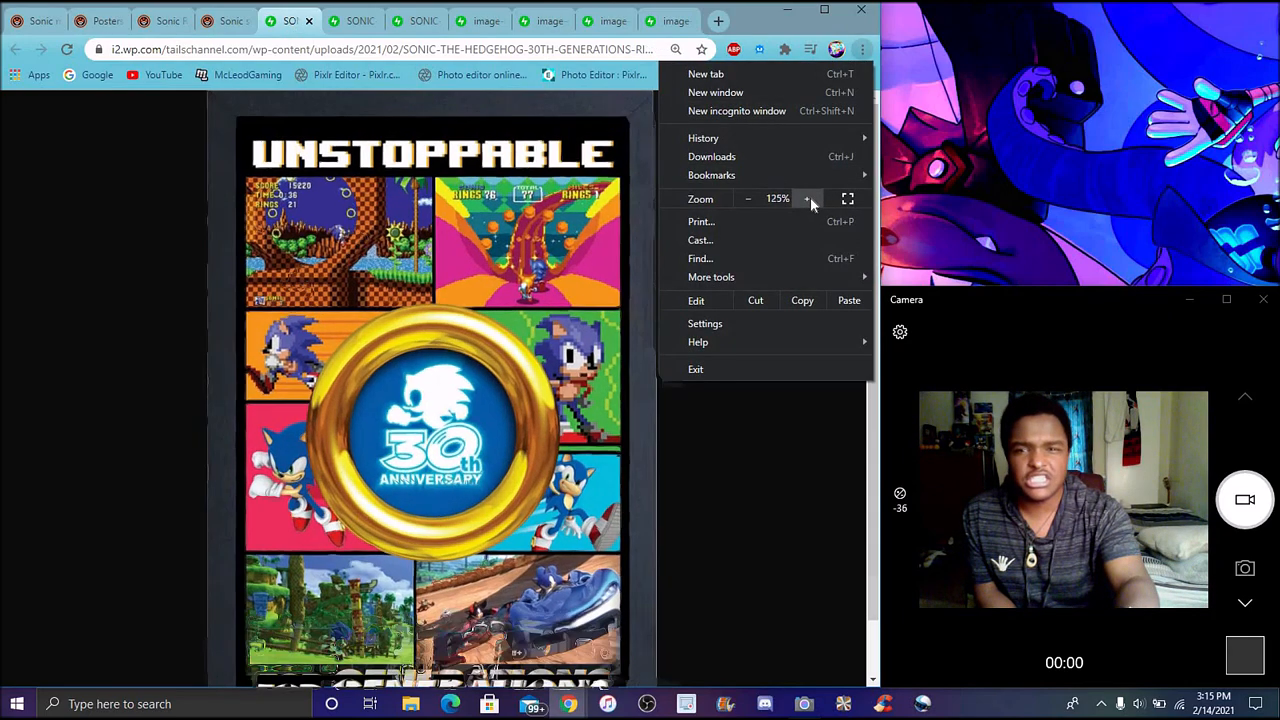
{"action": "left_click", "coordinate": [807, 198]}
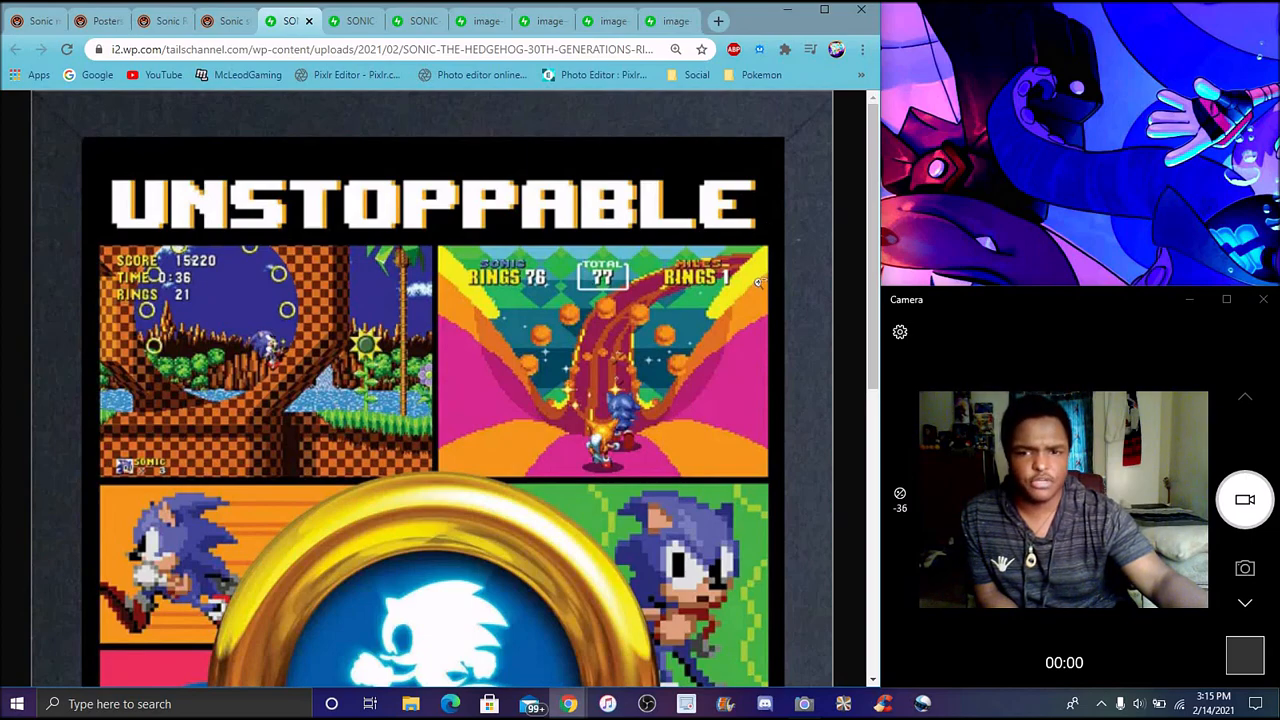
{"action": "scroll", "scroll_direction": "down", "scroll_amount": 3}
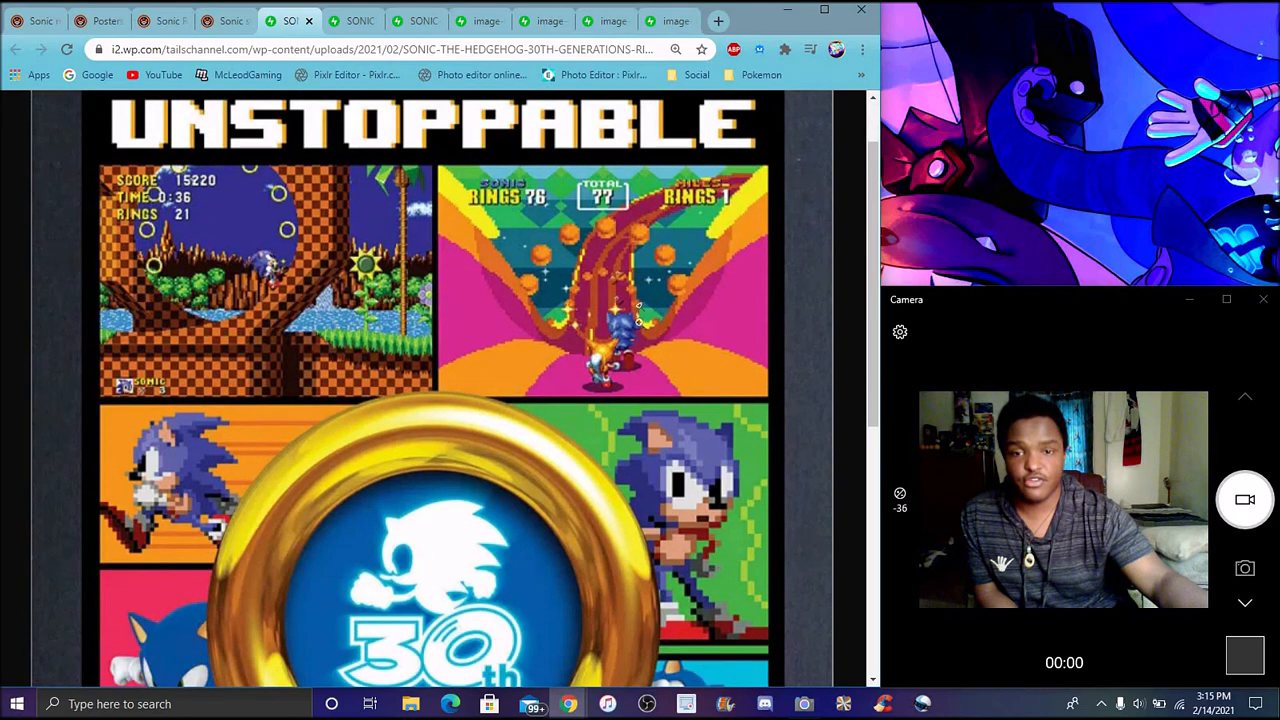
{"action": "scroll", "scroll_direction": "down", "scroll_amount": 3}
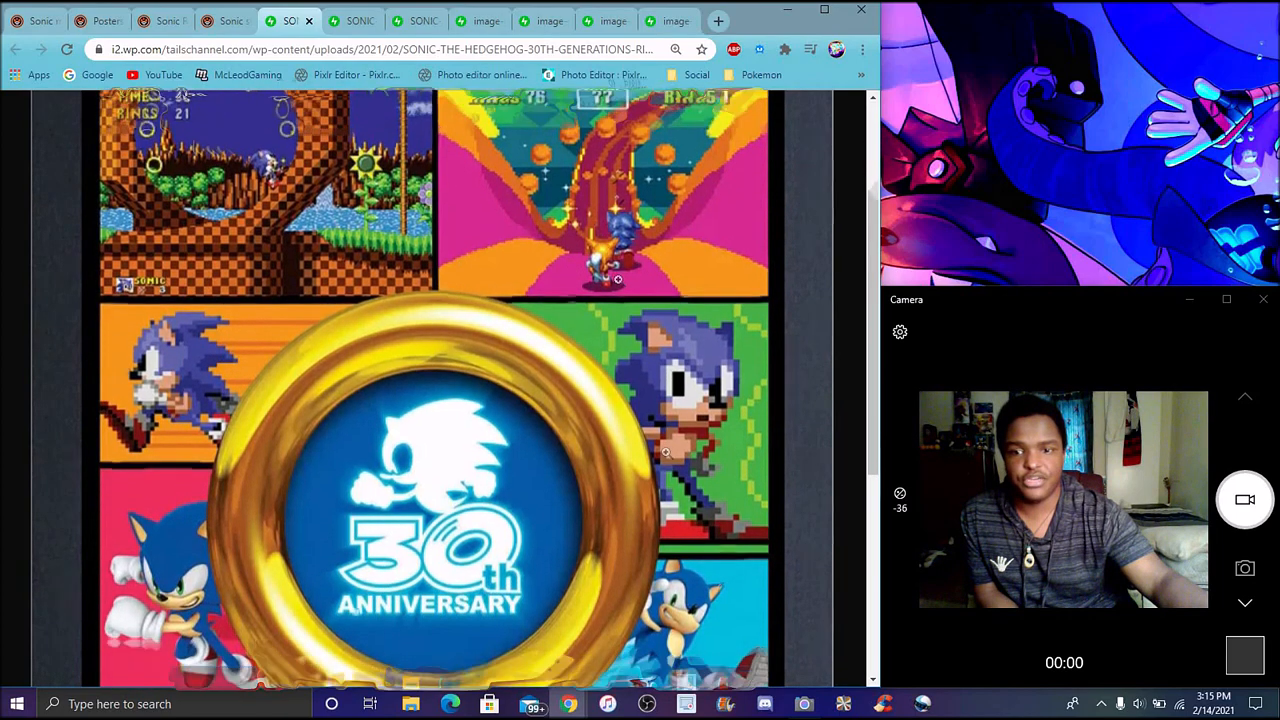
{"action": "scroll", "scroll_direction": "down", "scroll_amount": 3}
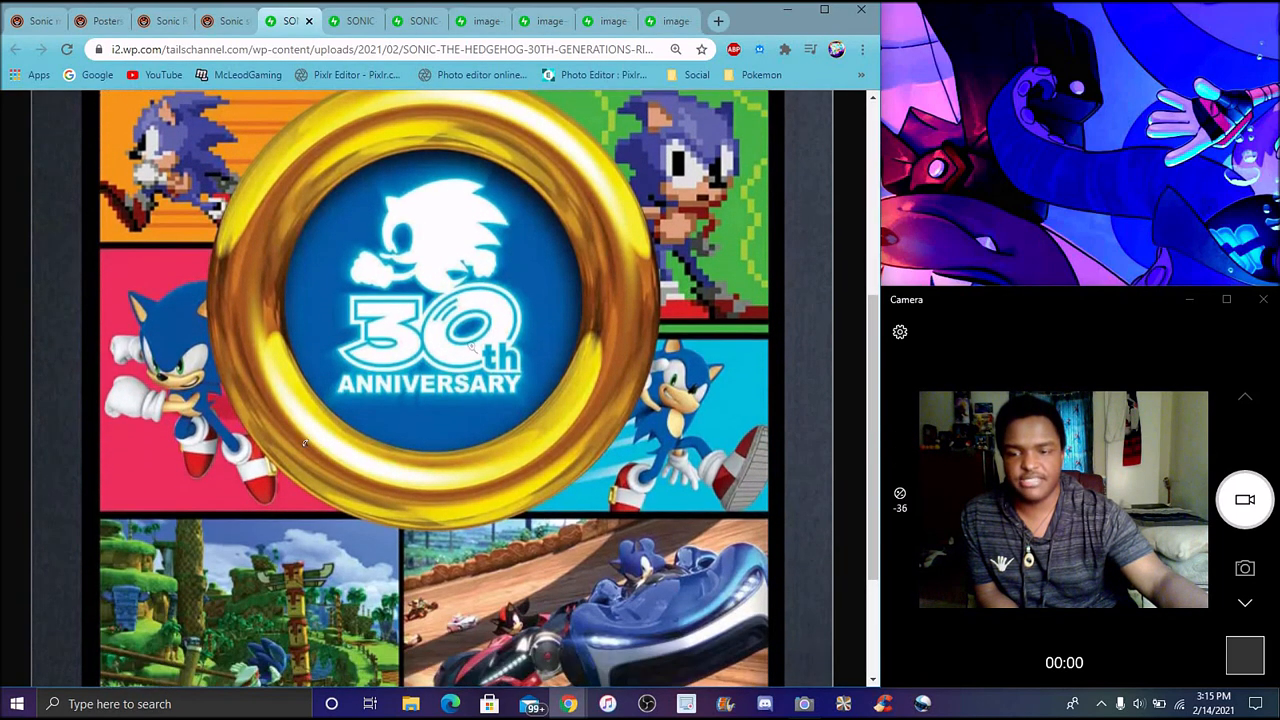
{"action": "scroll", "scroll_direction": "down", "scroll_amount": 3}
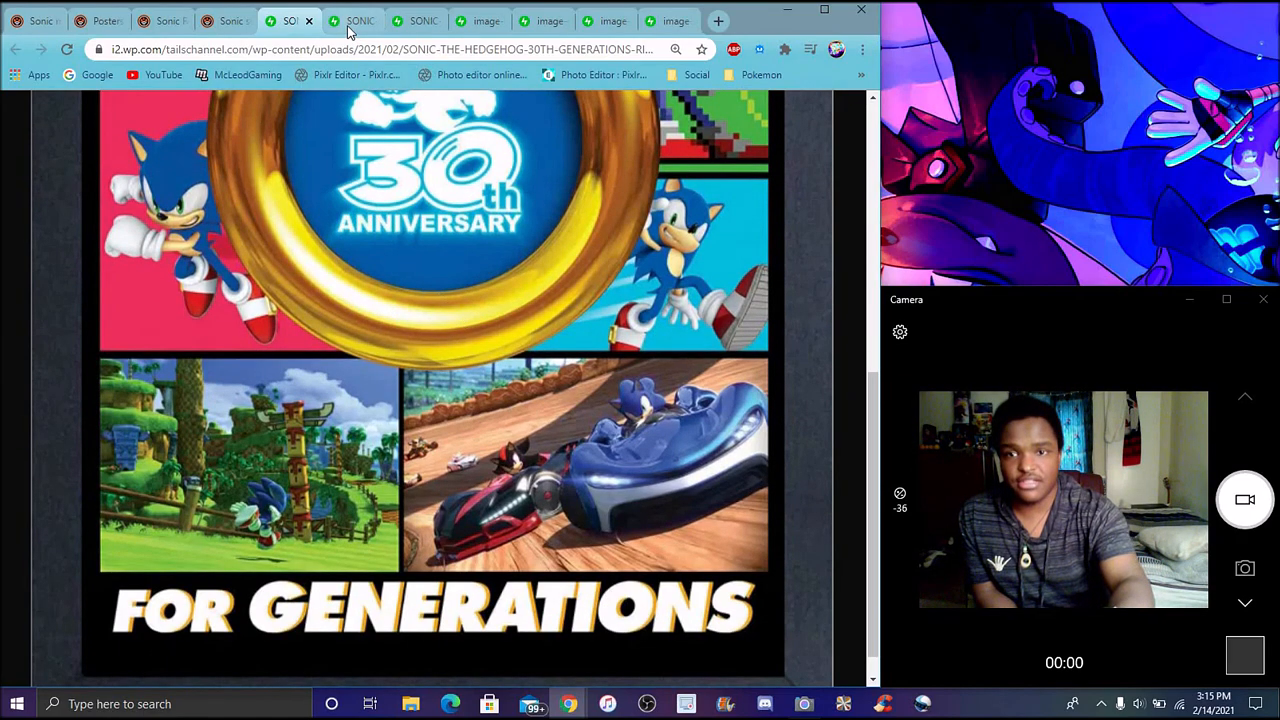
- Switch to the Sonic poses poster tab and scroll to its bottom rows of figures
{"action": "left_click", "coordinate": [352, 22]}
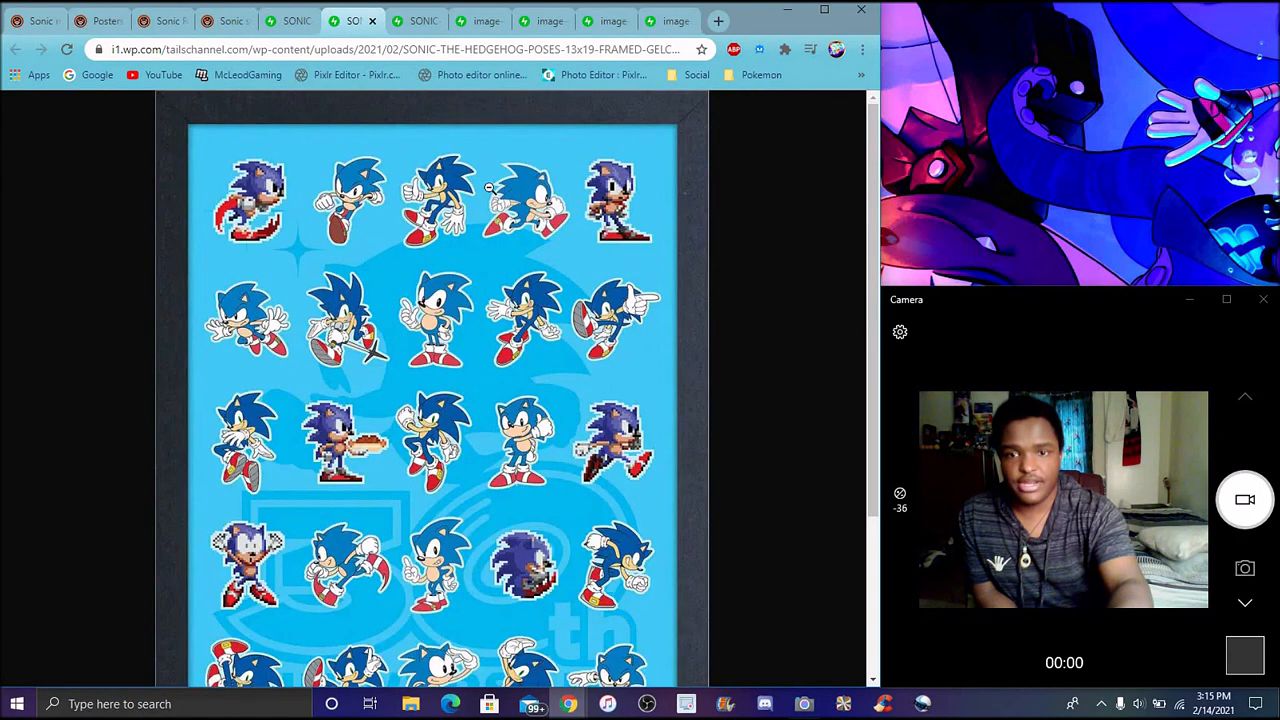
{"action": "scroll", "scroll_direction": "down", "scroll_amount": 3}
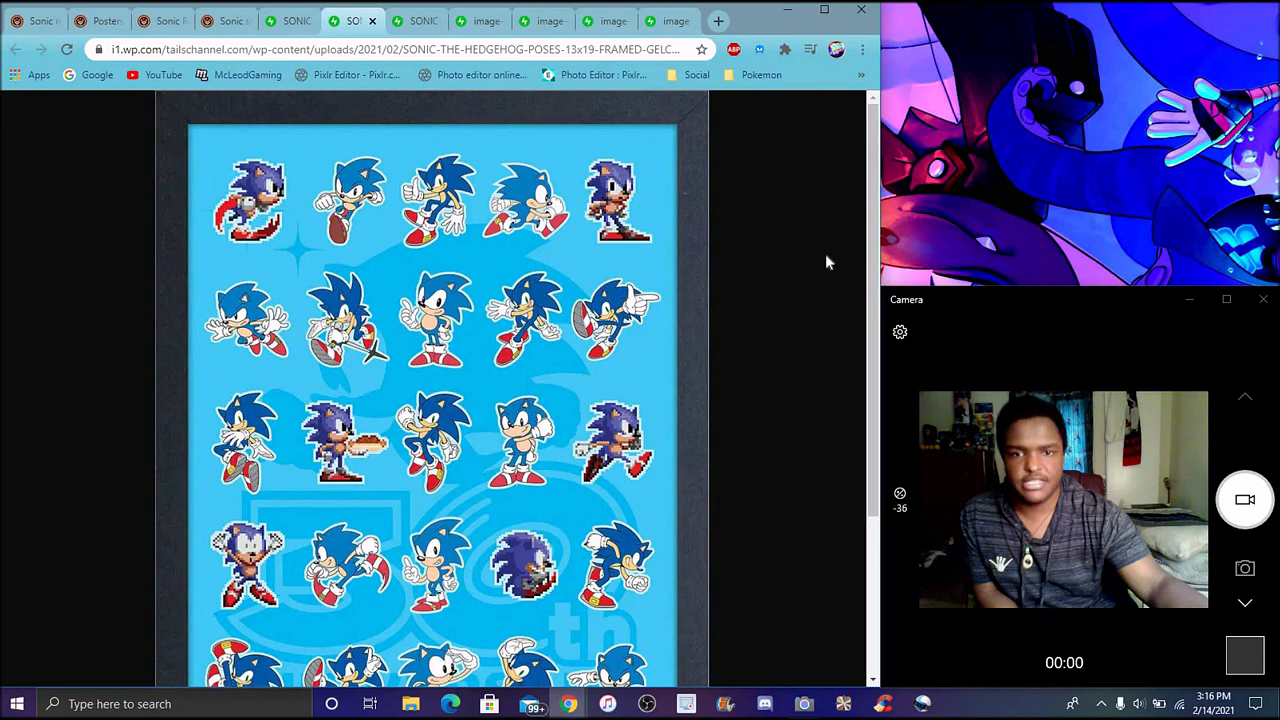
{"action": "scroll", "scroll_direction": "down", "scroll_amount": 3}
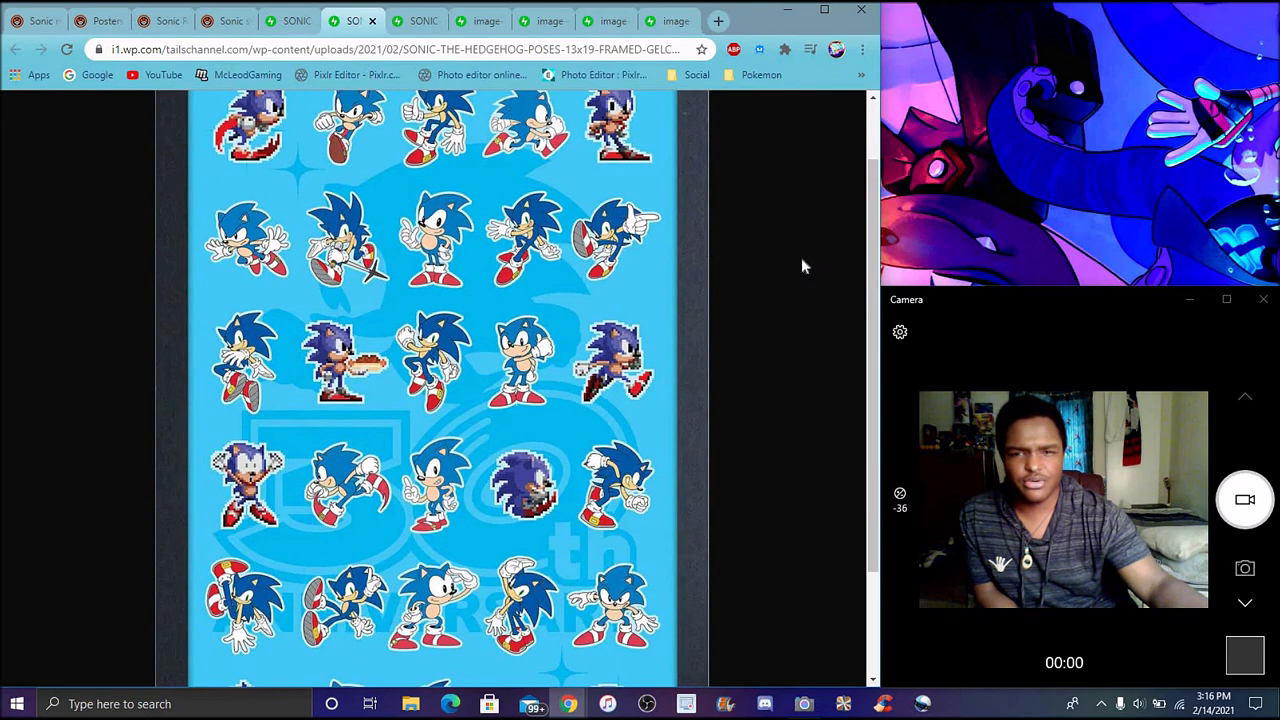
{"action": "scroll", "scroll_direction": "down", "scroll_amount": 3}
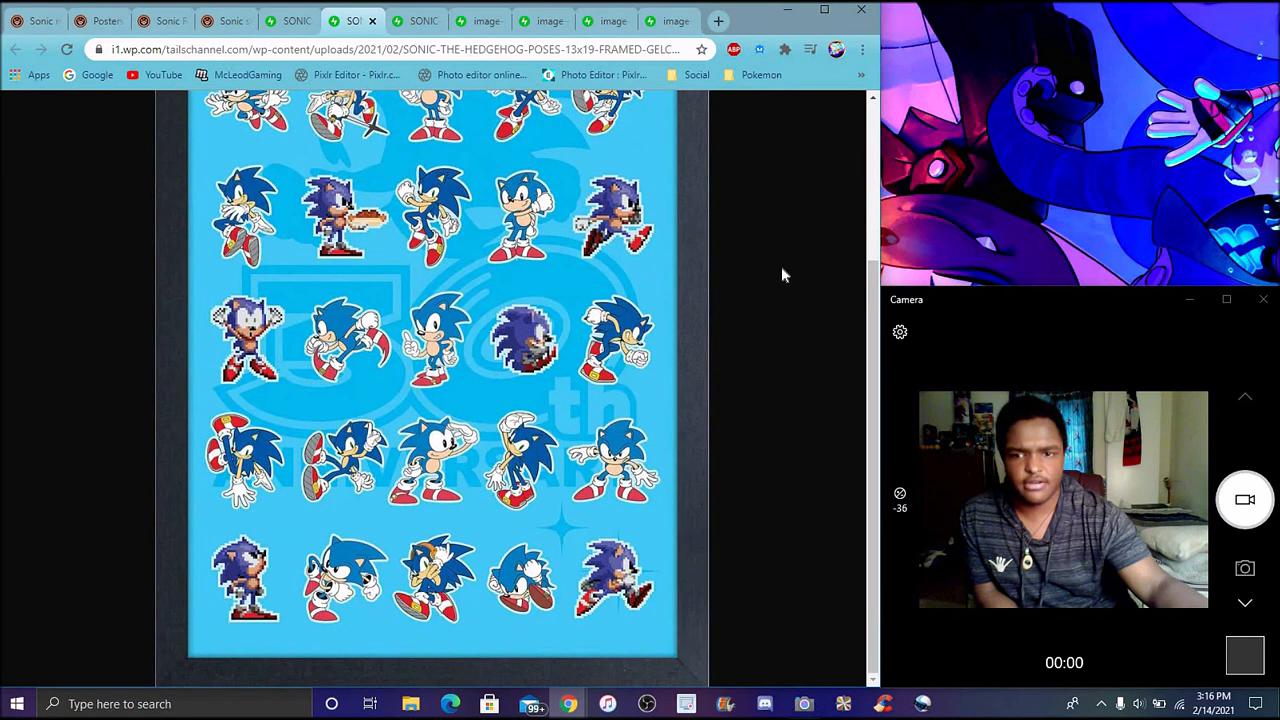
{"action": "mouse_move", "coordinate": [710, 314]}
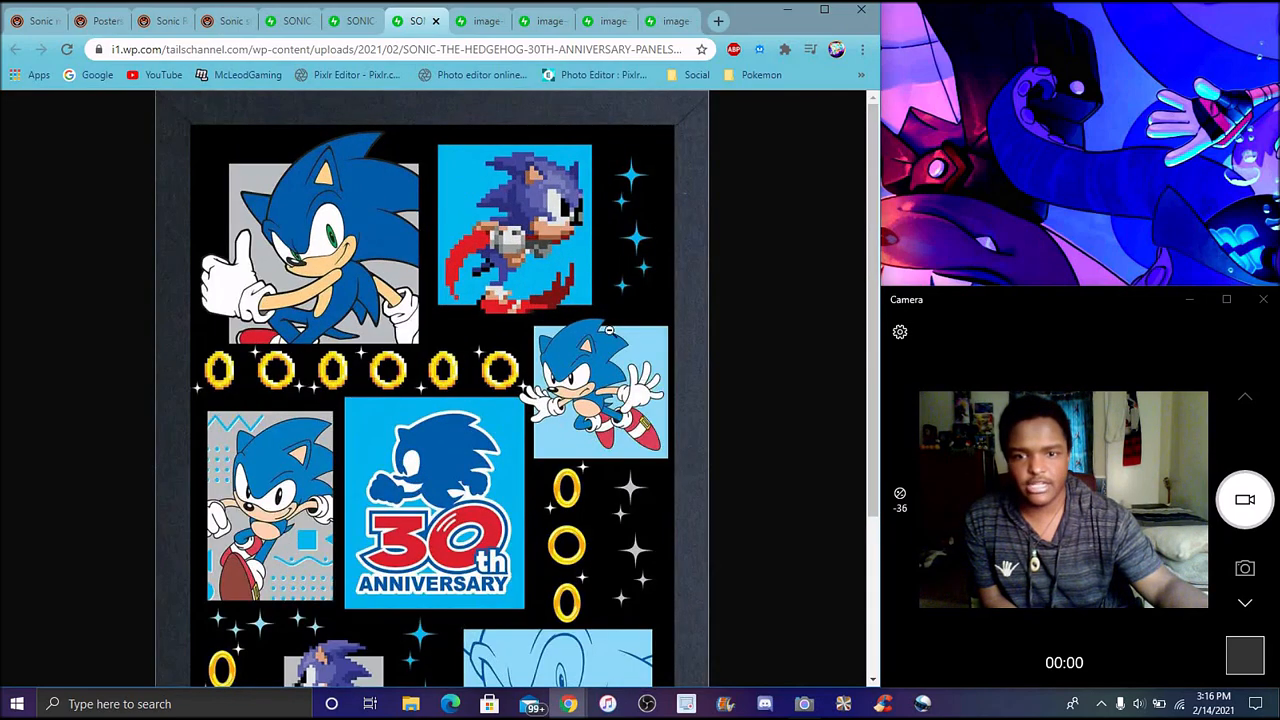
- Scroll the 30th Anniversary panels poster down to its Unstoppable For Generations banner
{"action": "scroll", "scroll_direction": "down", "scroll_amount": 3}
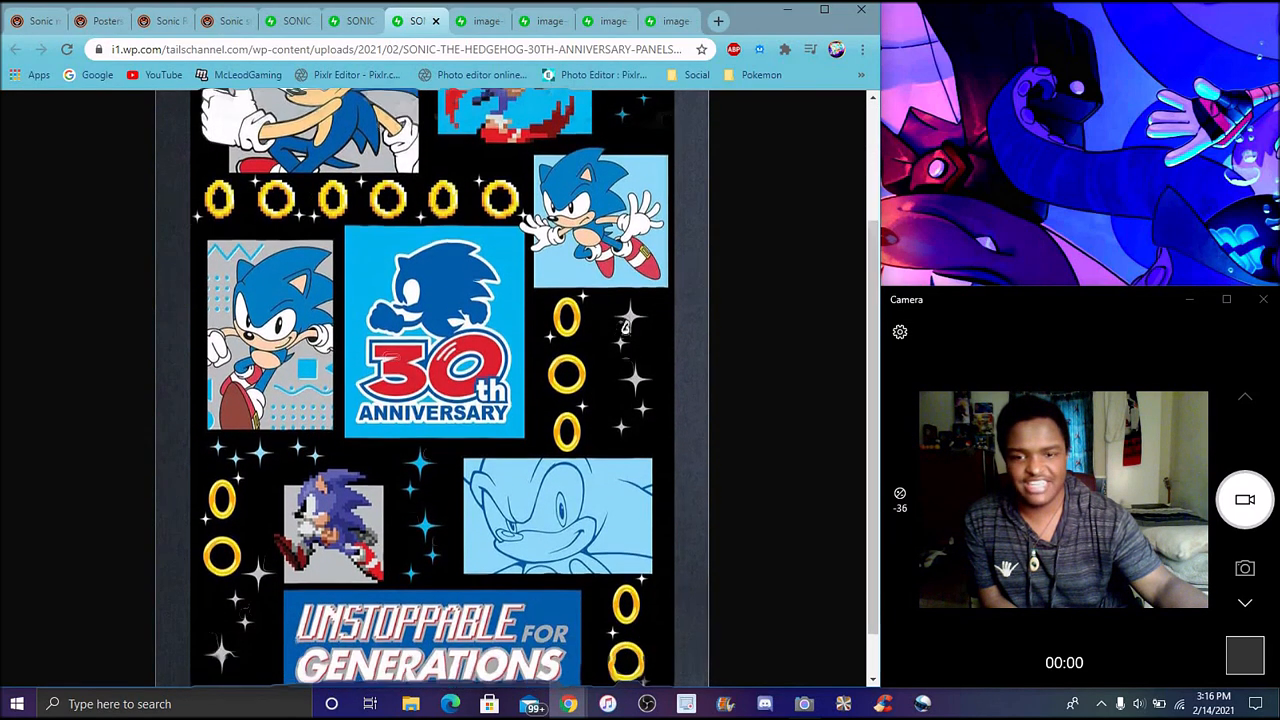
{"action": "scroll", "scroll_direction": "down", "scroll_amount": 3}
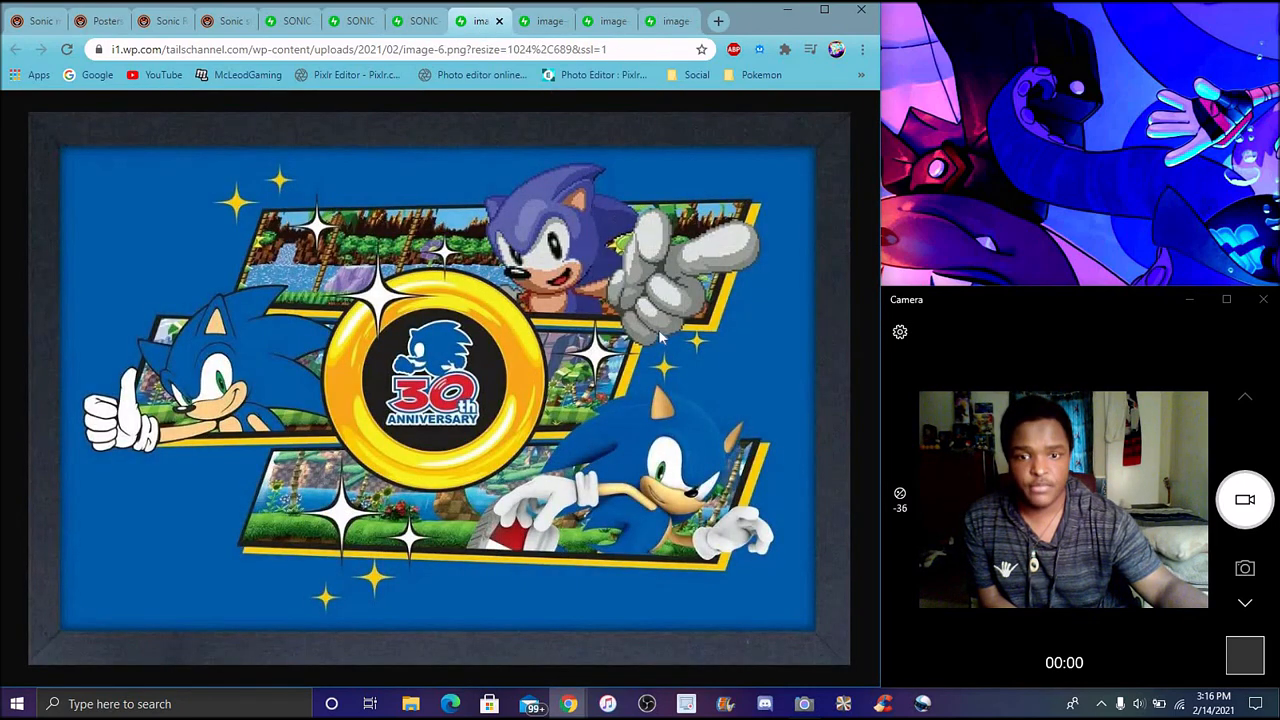
{"action": "mouse_move", "coordinate": [535, 160]}
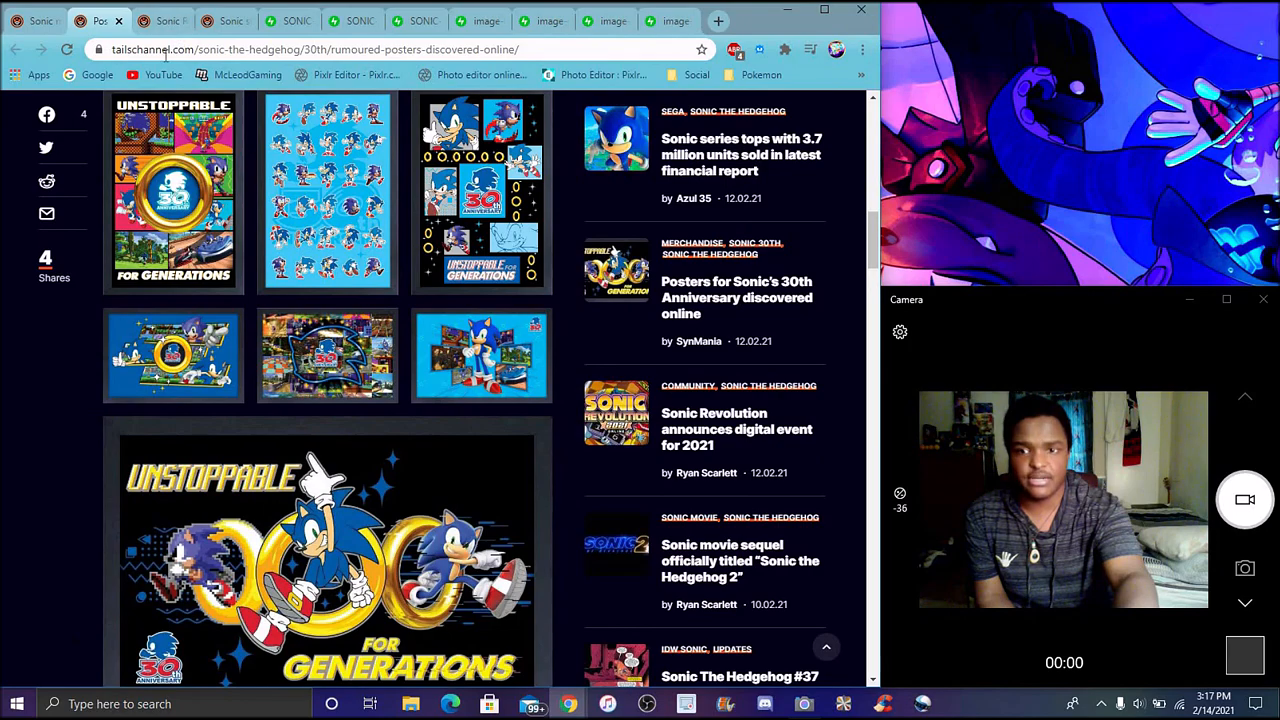
- Switch to the tab with the Sonic Revolution 2021 digital event article
{"action": "left_click", "coordinate": [155, 20]}
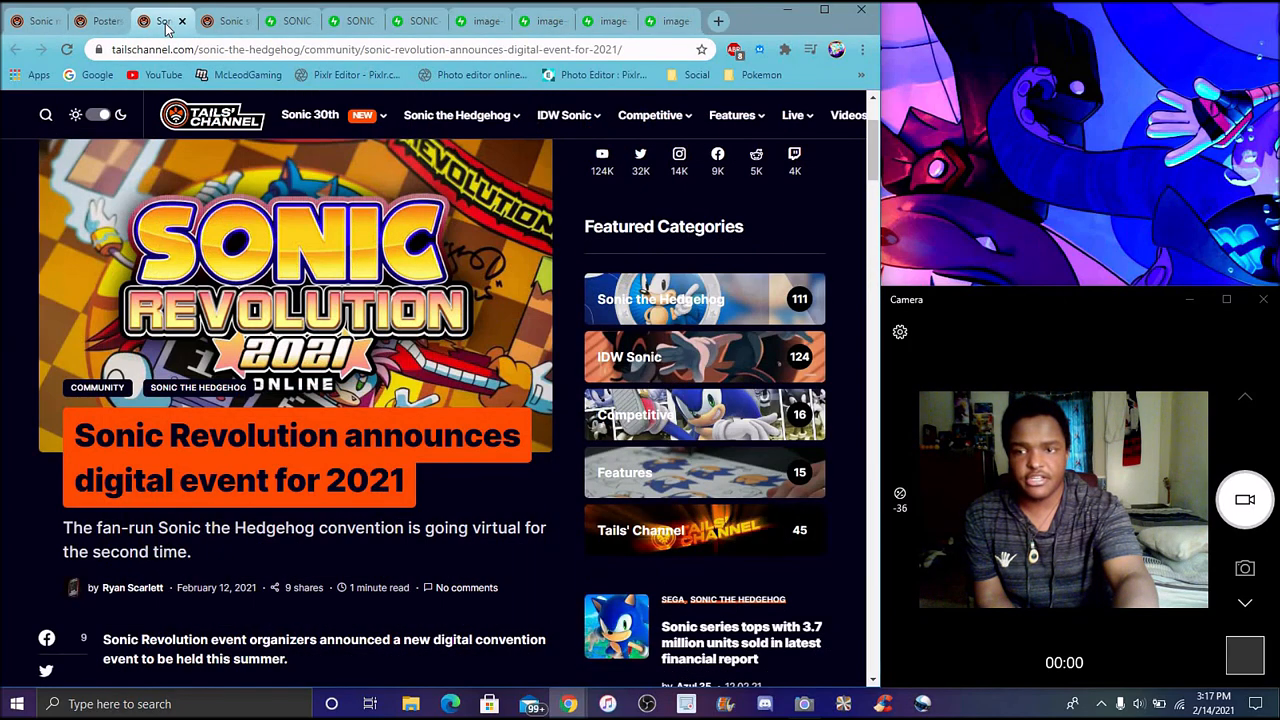